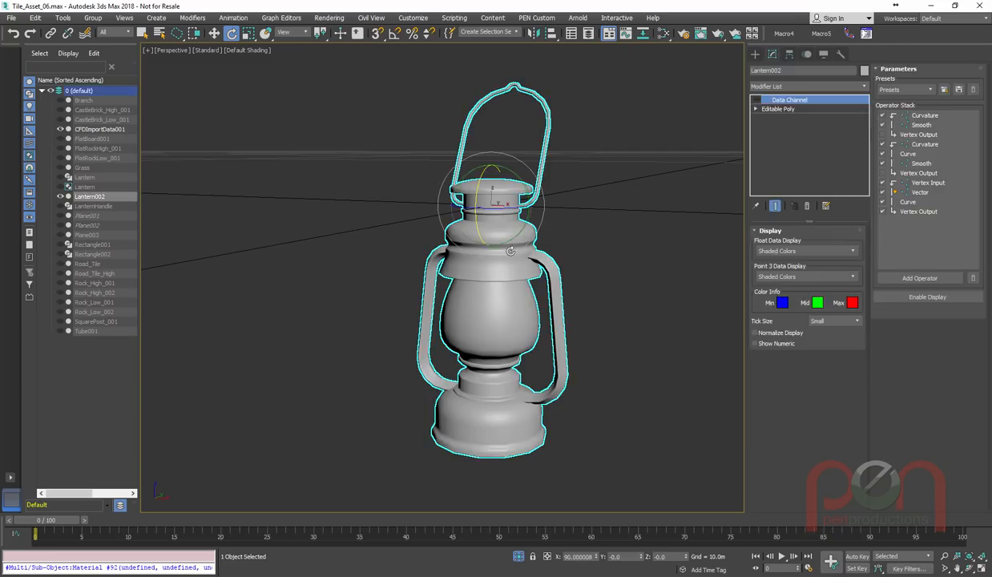
pyautogui.moveTo(627, 236)
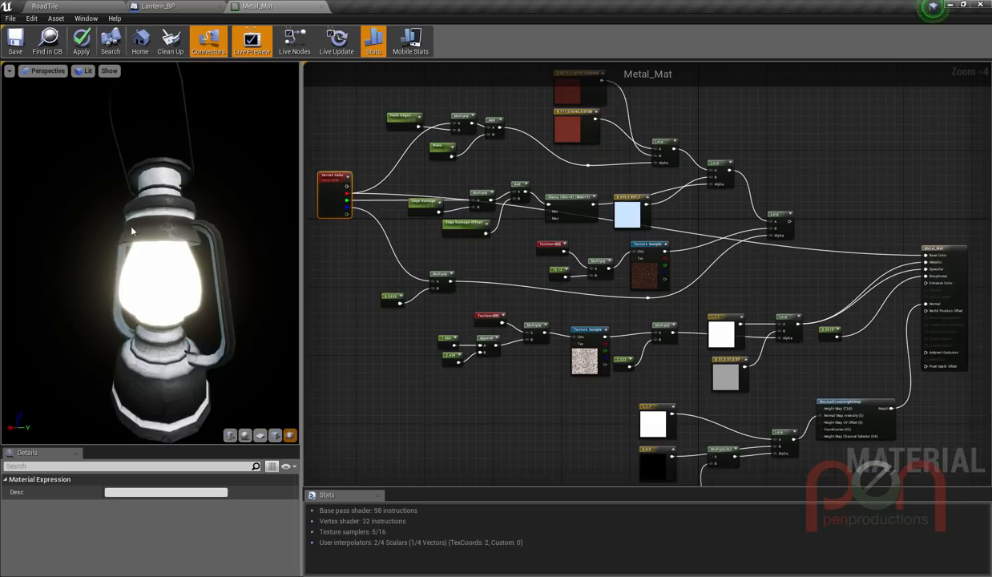
pyautogui.moveTo(350, 201)
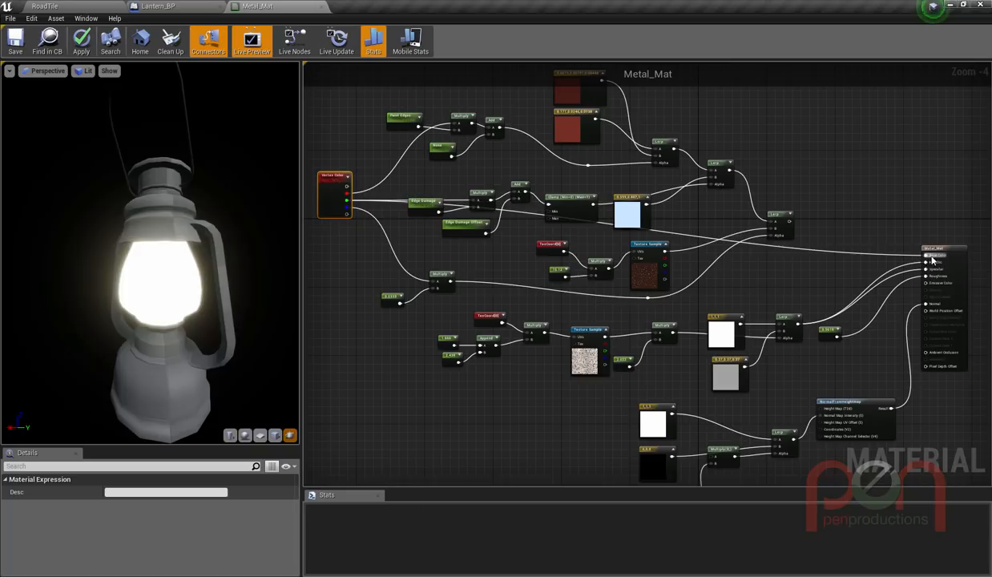
# - Inspect the Lerp blend, light blue colour constant and texture sample nodes of the material
pyautogui.click(373, 42)
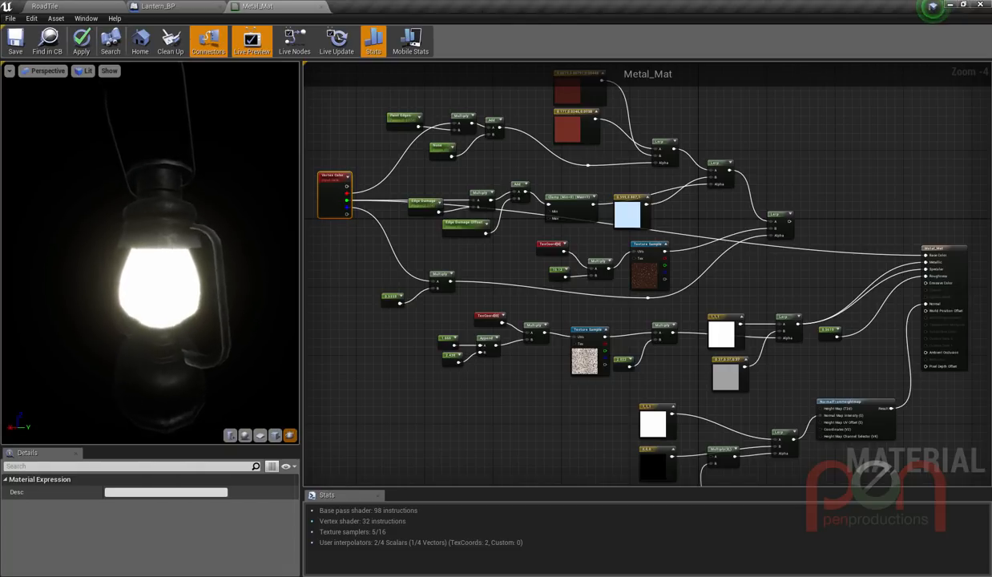
pyautogui.moveTo(345, 210)
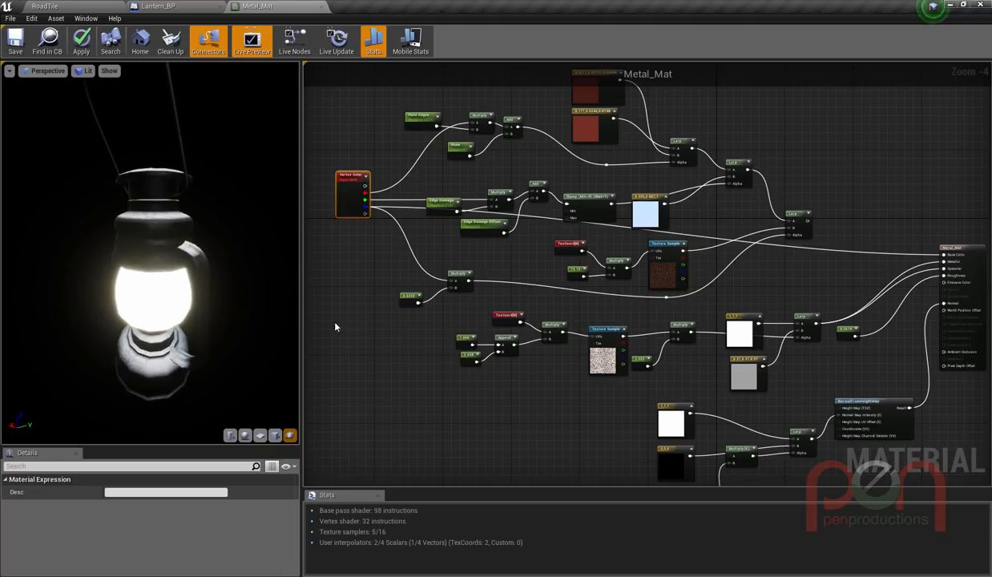
pyautogui.moveTo(806, 221)
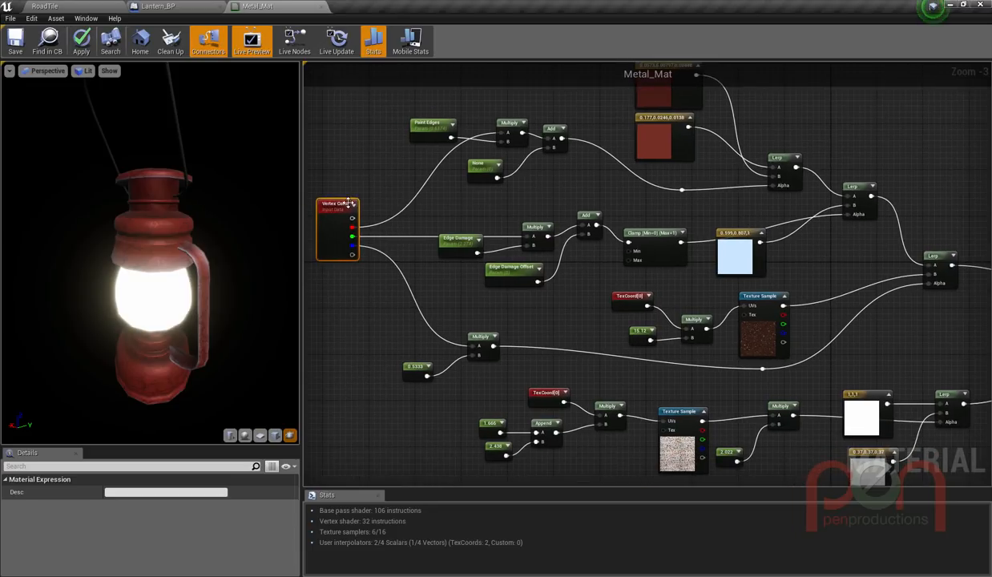
pyautogui.moveTo(463, 303)
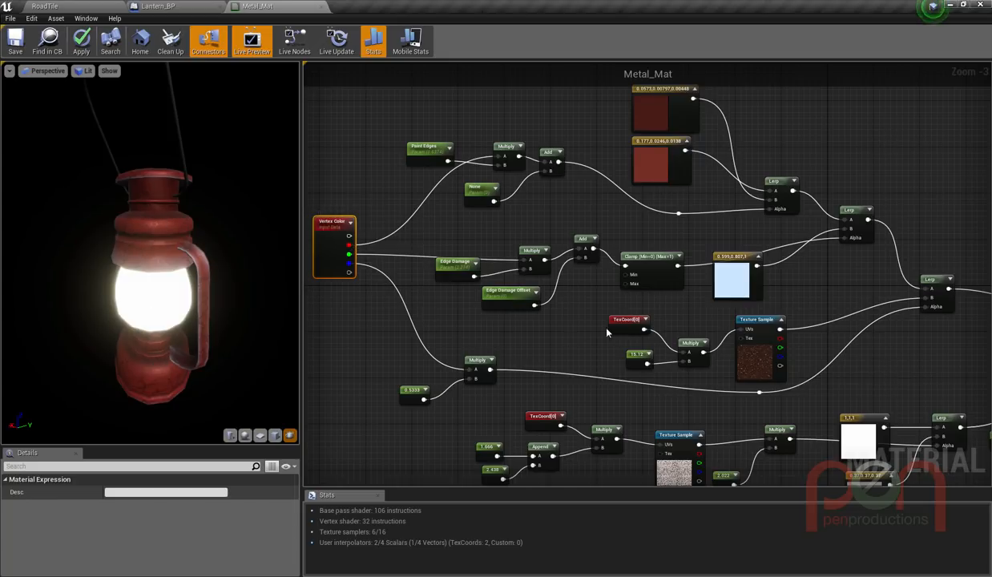
pyautogui.click(848, 216)
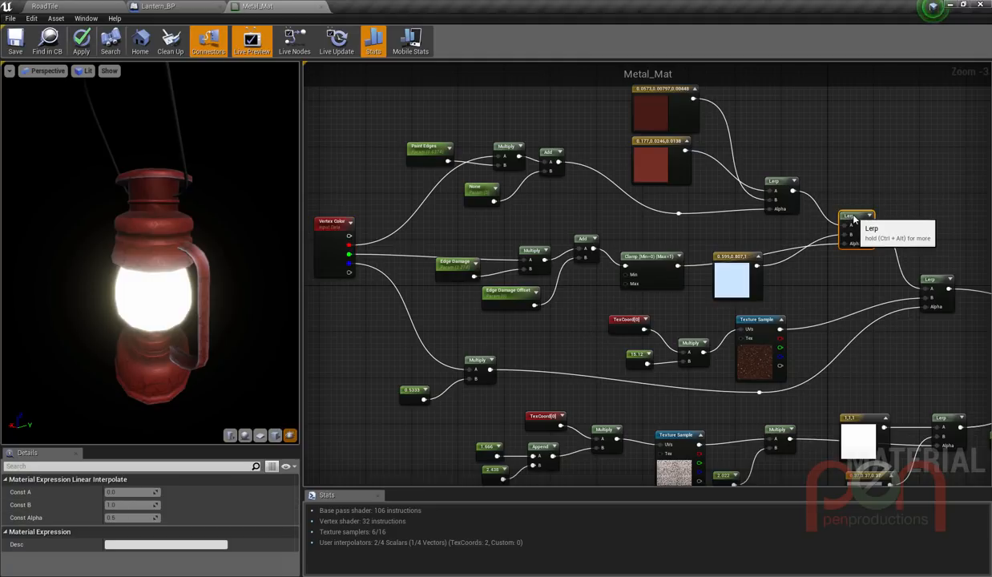
pyautogui.click(724, 272)
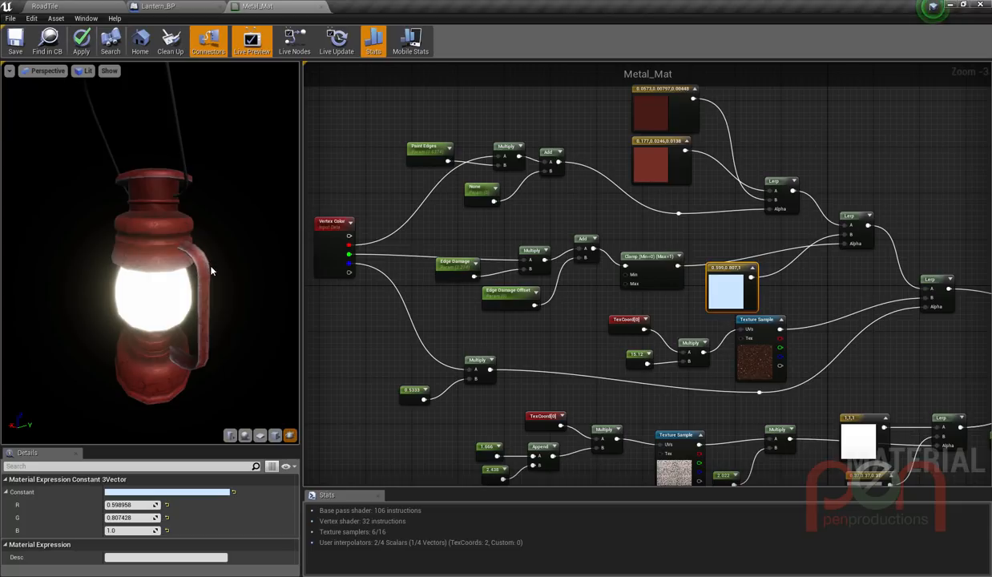
pyautogui.moveTo(157, 276)
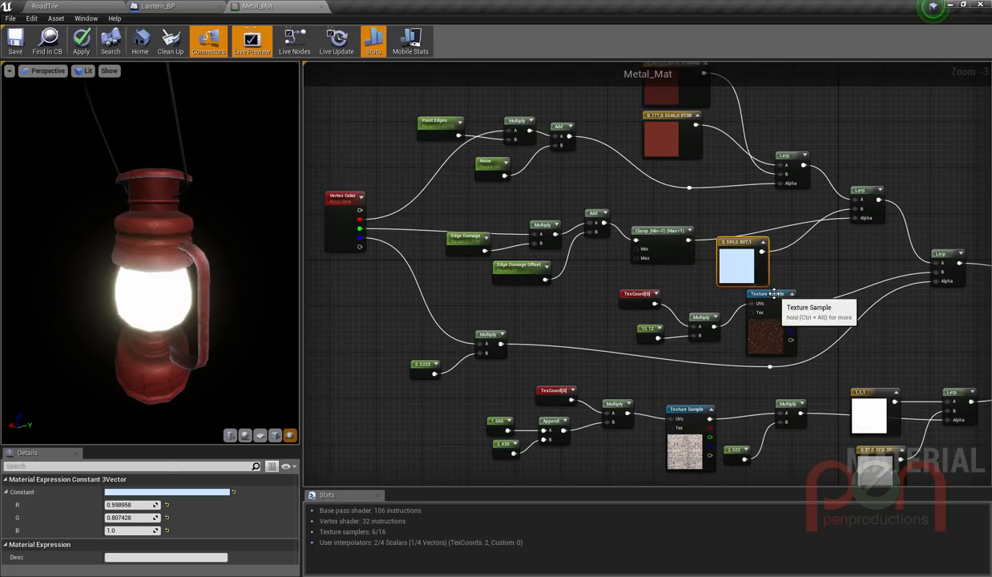
pyautogui.click(769, 320)
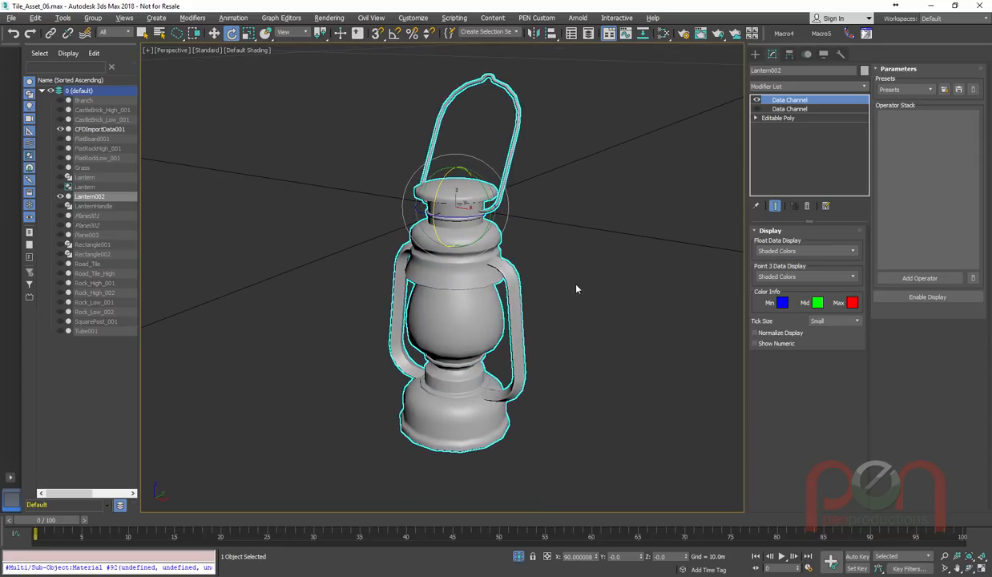
pyautogui.moveTo(582, 289)
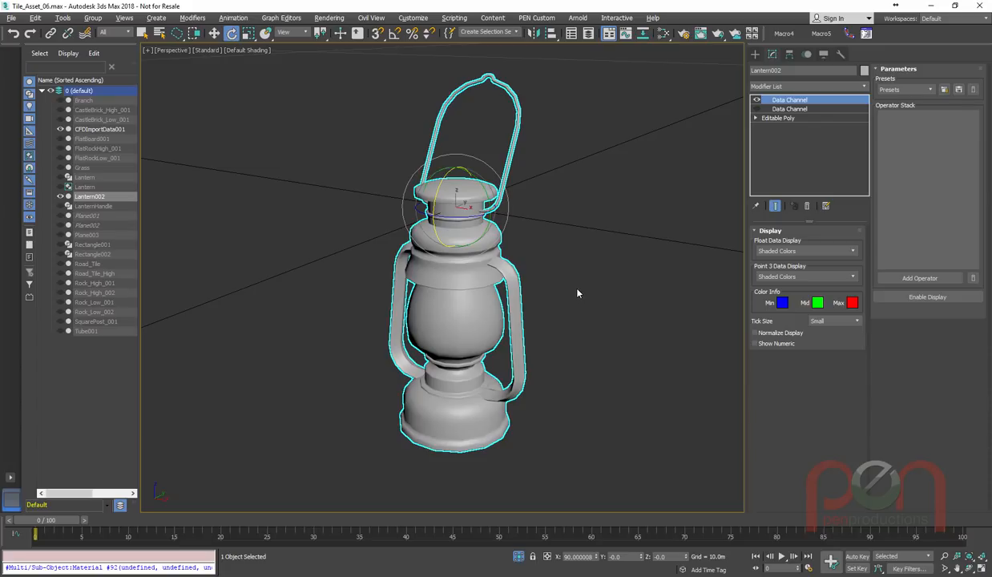
pyautogui.moveTo(574, 291)
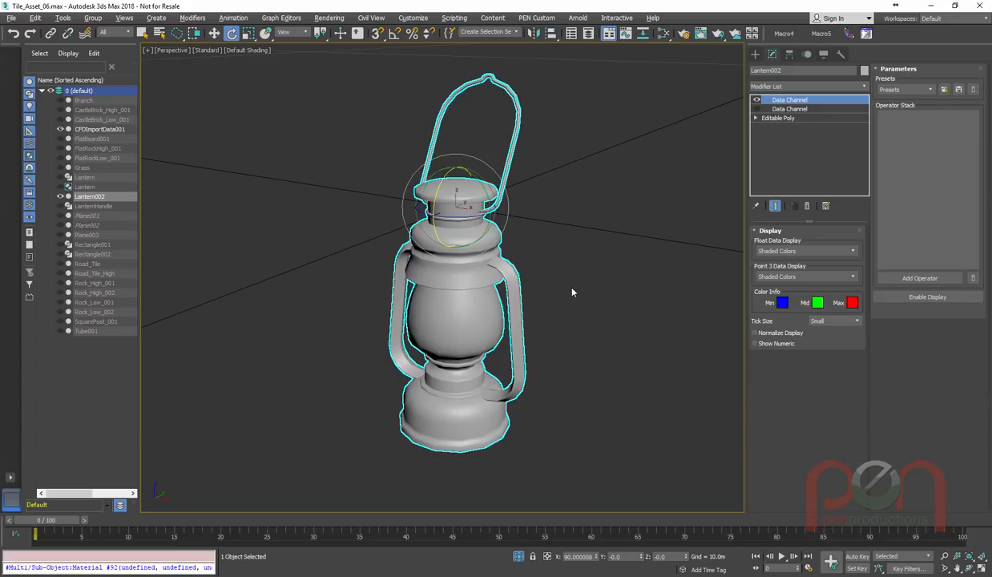
pyautogui.moveTo(564, 296)
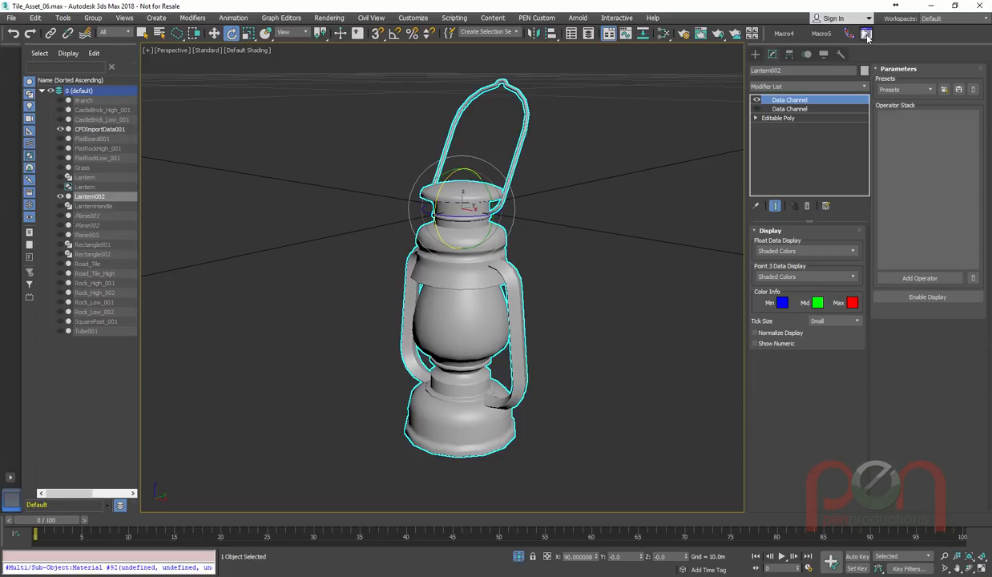
# - Enable Vertex Channel Display set to Vertex Color in the lantern's Object Properties and turn display on
pyautogui.rightClick(865, 34)
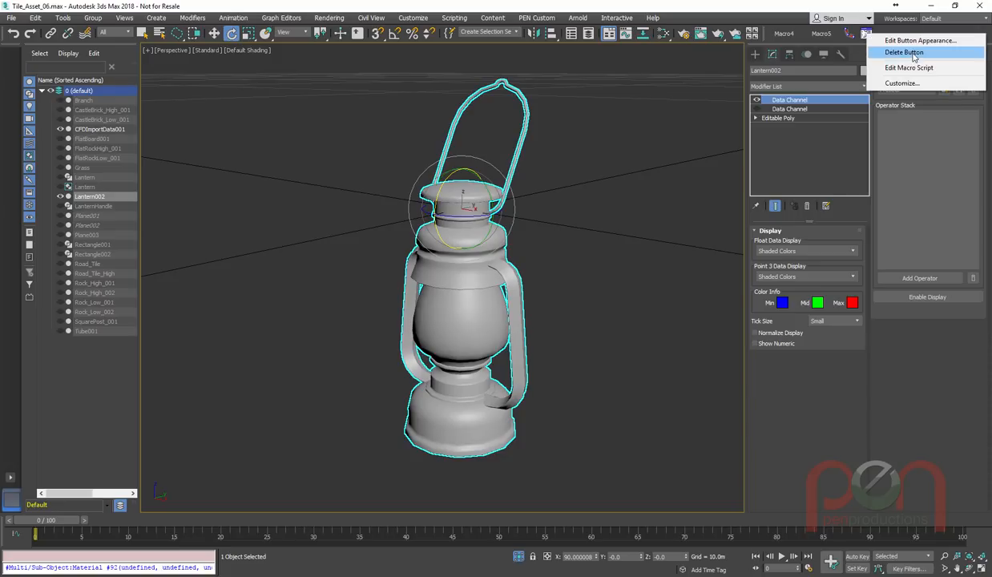
pyautogui.click(908, 68)
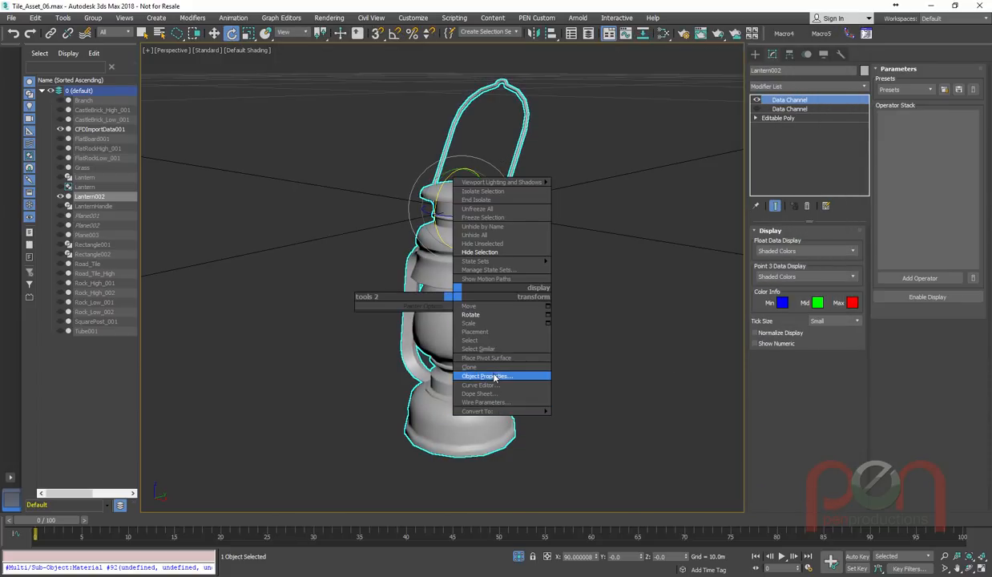
pyautogui.click(486, 375)
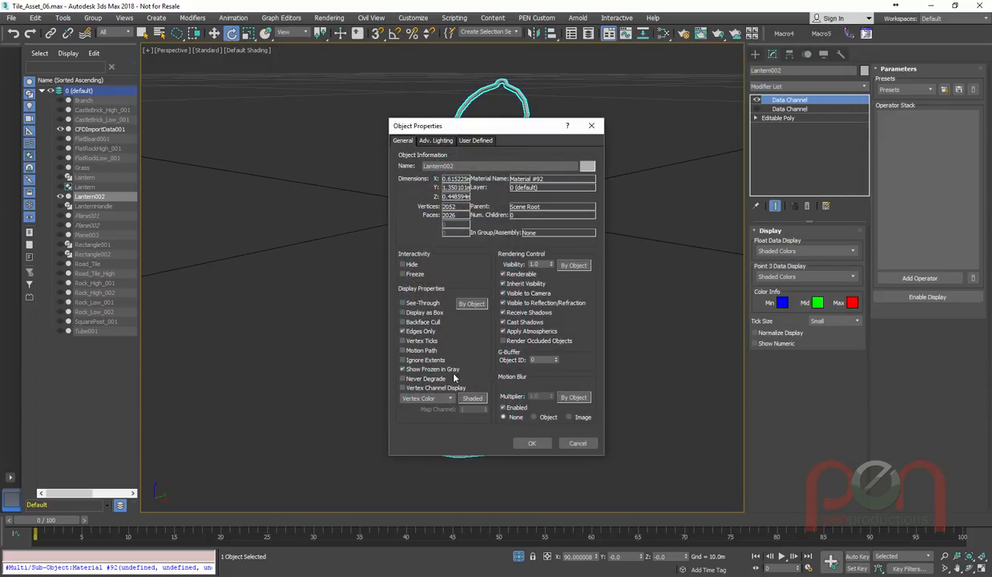
pyautogui.click(404, 388)
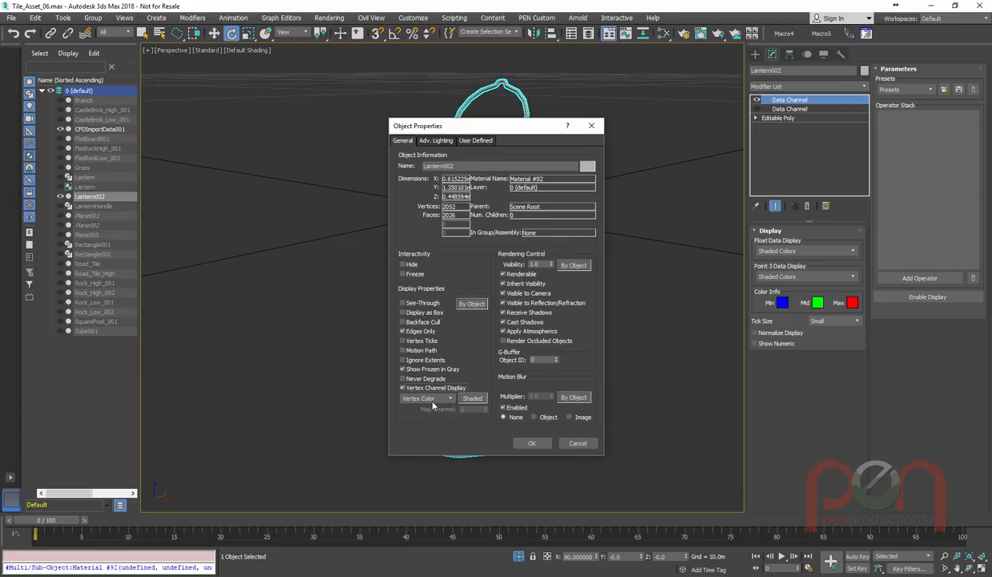
pyautogui.click(427, 397)
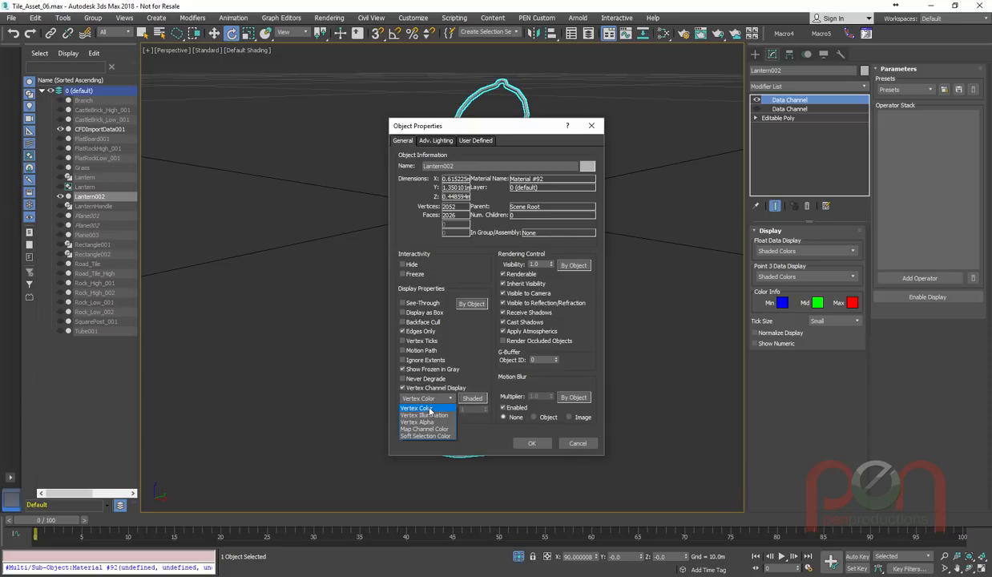
pyautogui.click(532, 442)
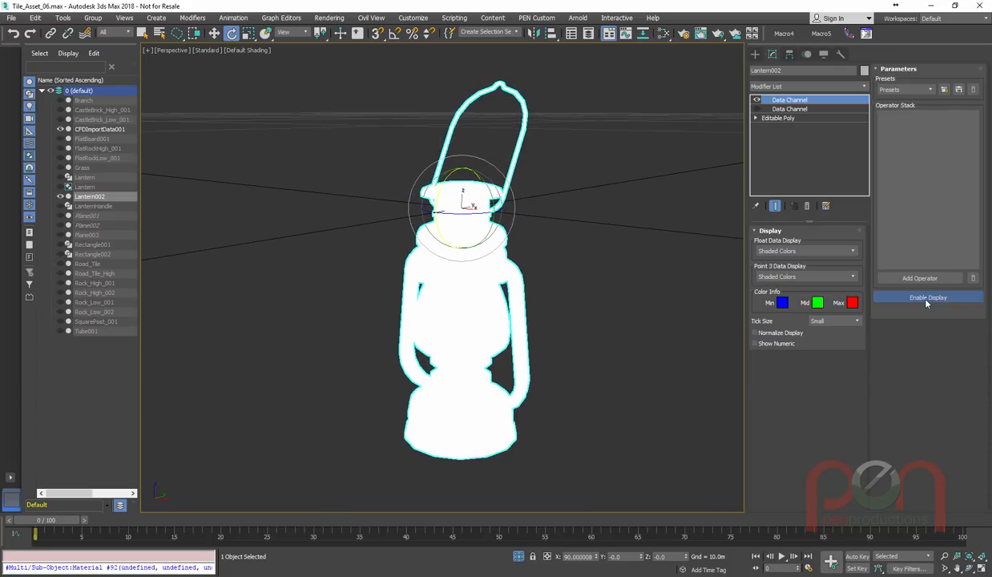
pyautogui.click(927, 297)
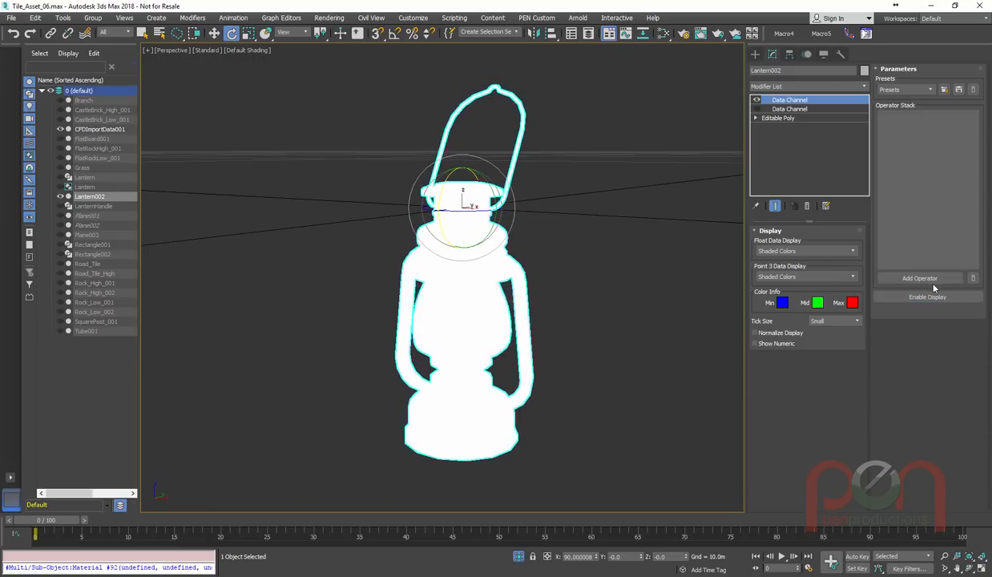
# - Add a Curvature operator followed by a Vertex Output to the Data Channel operator stack
pyautogui.click(920, 279)
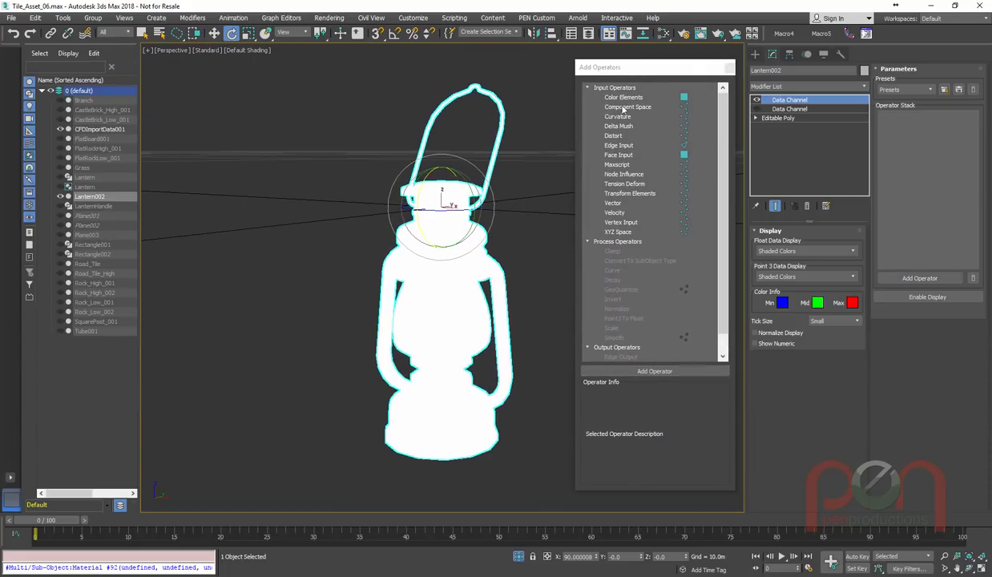
pyautogui.click(623, 98)
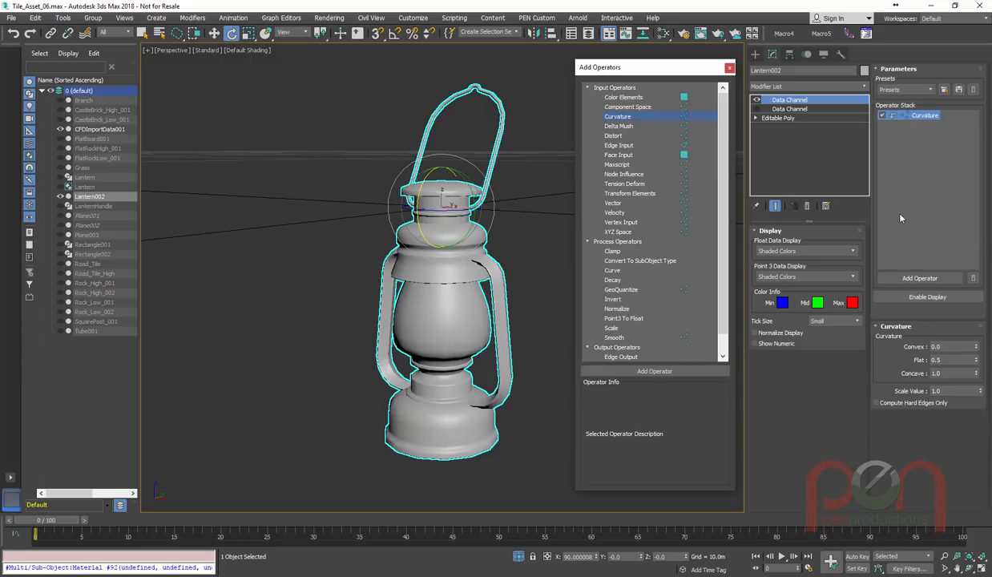
pyautogui.click(925, 116)
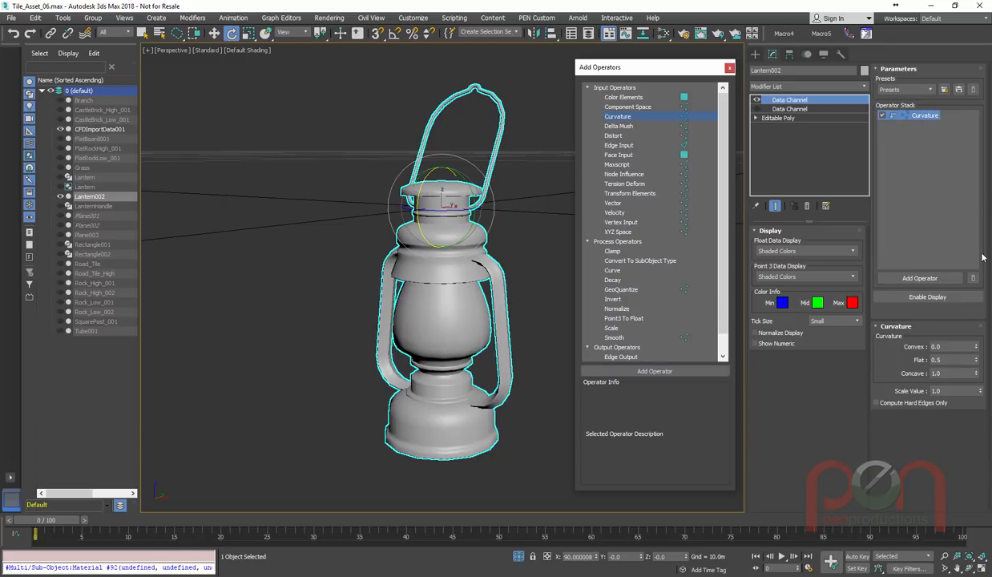
pyautogui.click(881, 115)
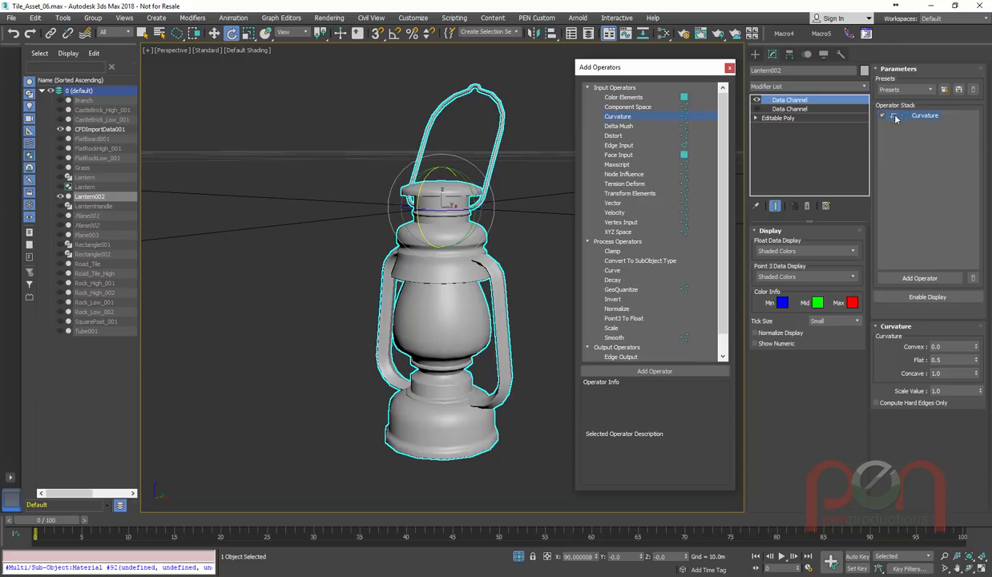
pyautogui.click(882, 115)
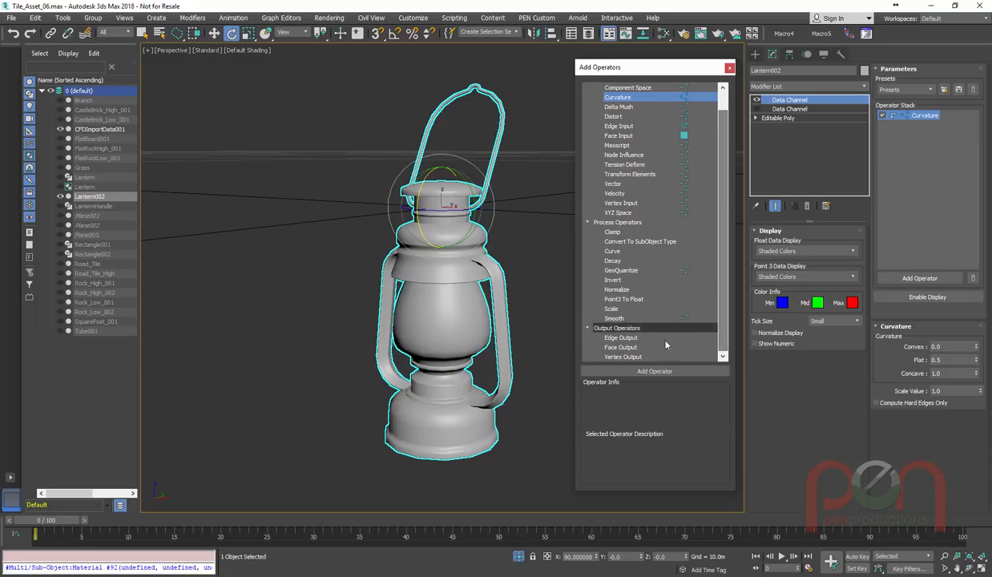
pyautogui.click(624, 356)
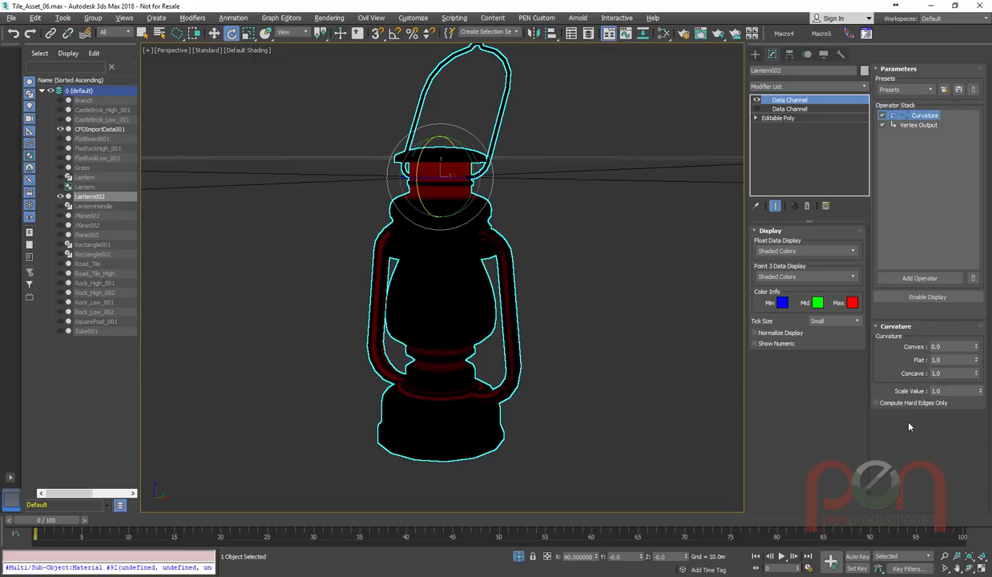
pyautogui.moveTo(984, 392)
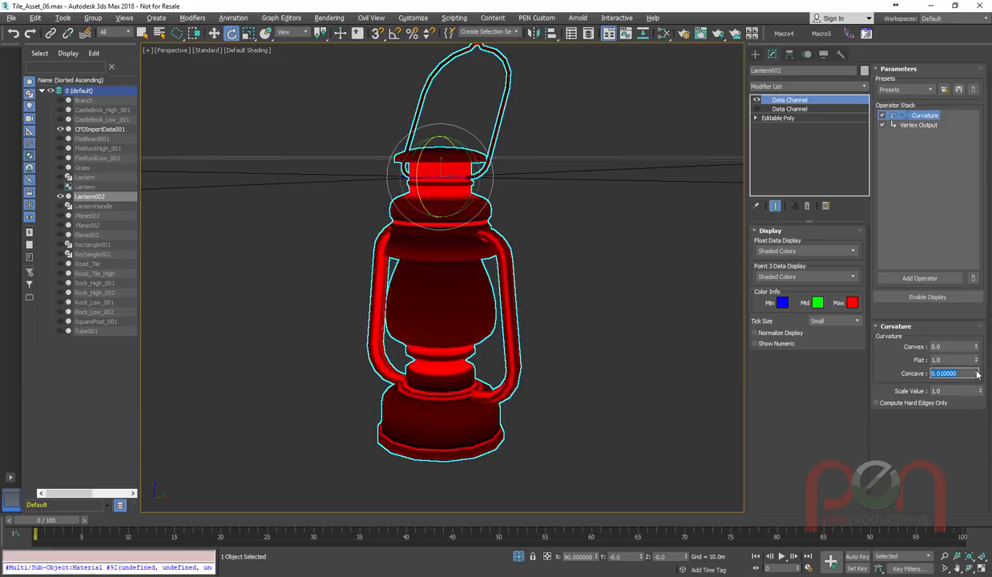
# - Raise the Curvature operator's Concave amount until the red mask covers the lantern body
pyautogui.click(949, 374)
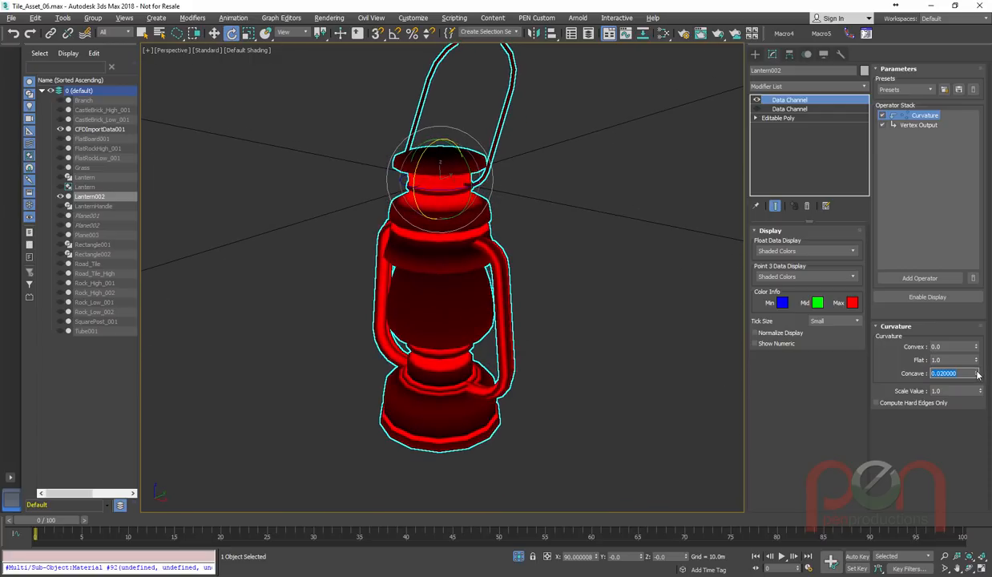
pyautogui.click(978, 370)
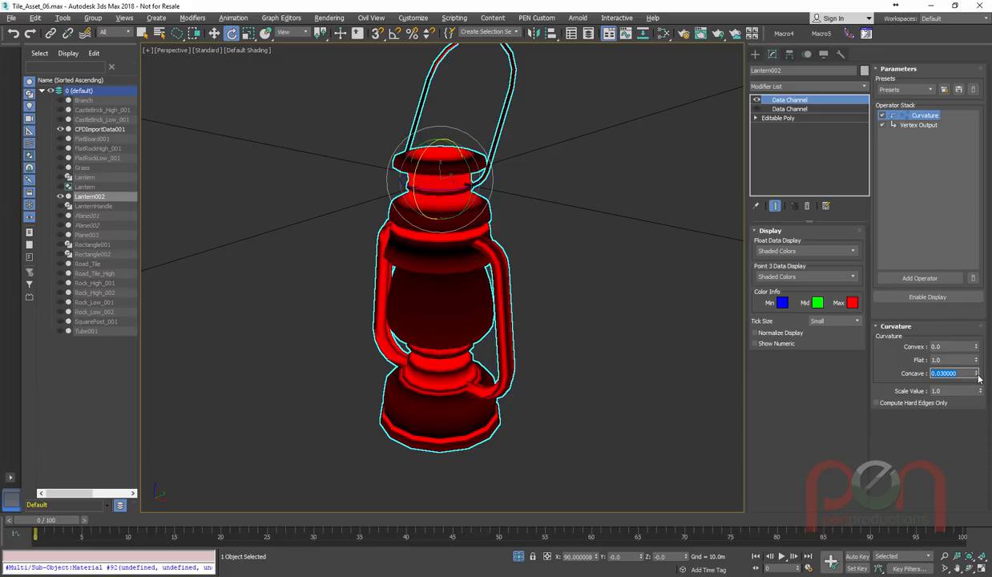
pyautogui.click(978, 375)
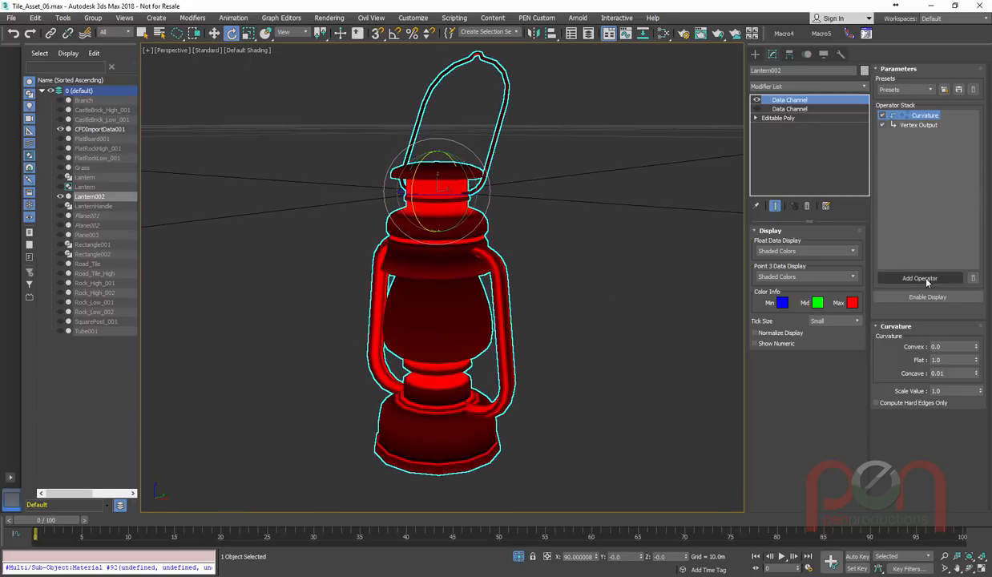
# - Insert a Curve operator between Curvature and Vertex Output and select it in the stack
pyautogui.click(920, 279)
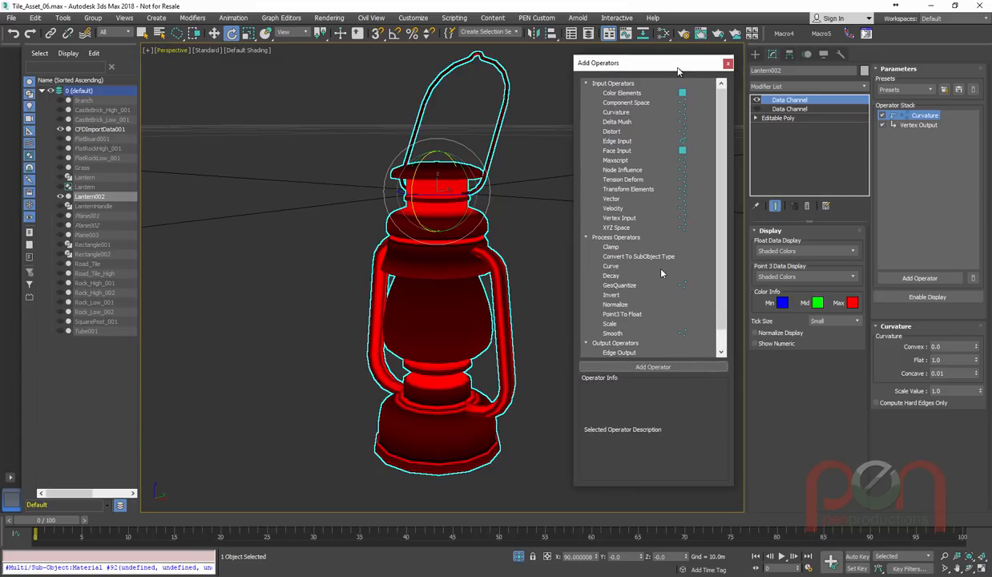
pyautogui.click(612, 266)
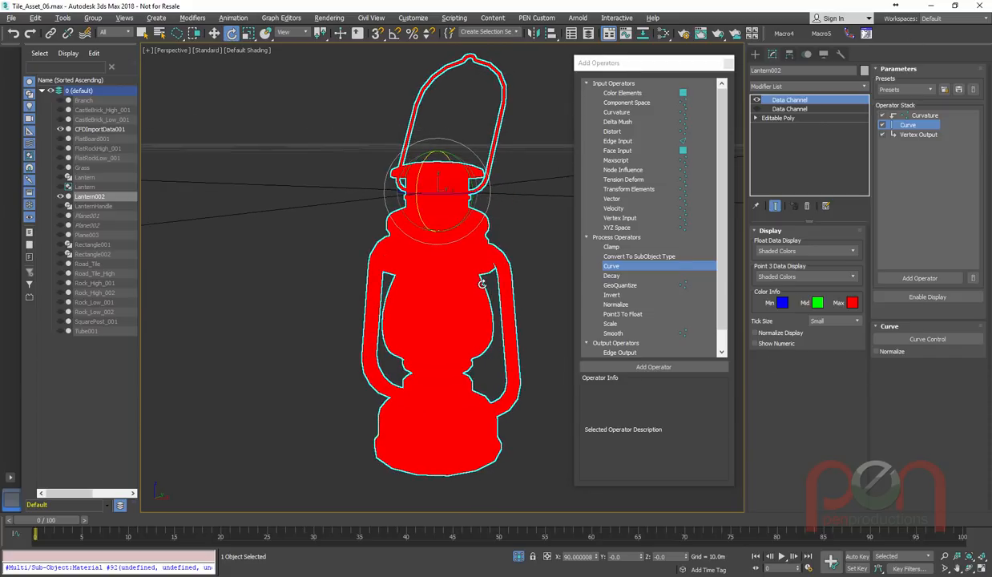
pyautogui.click(917, 135)
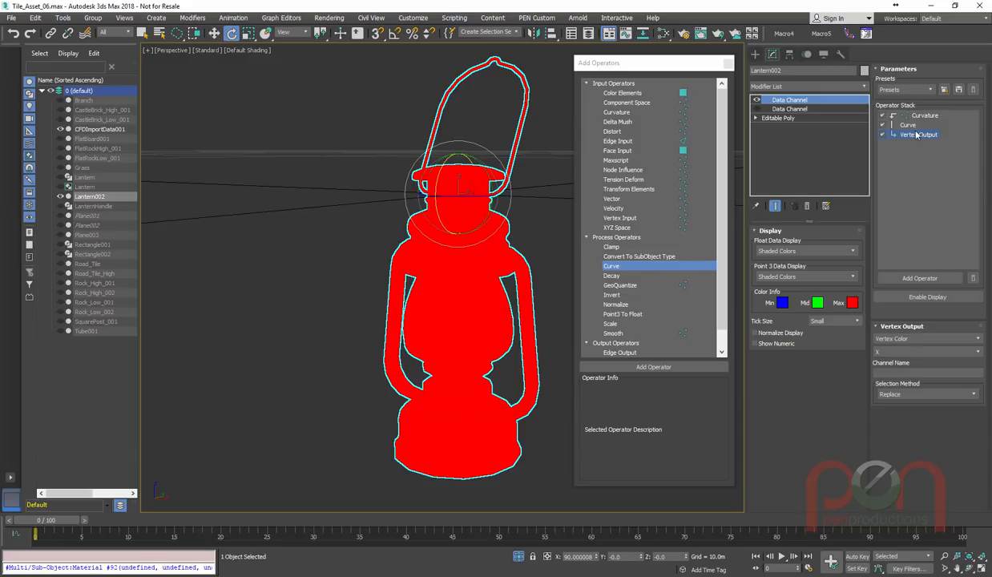
pyautogui.click(919, 135)
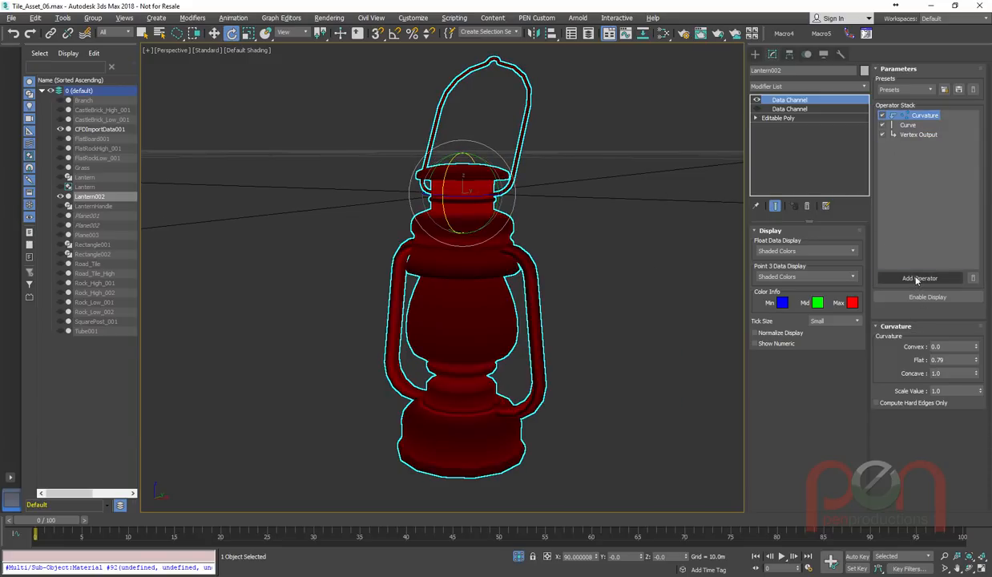
pyautogui.click(920, 278)
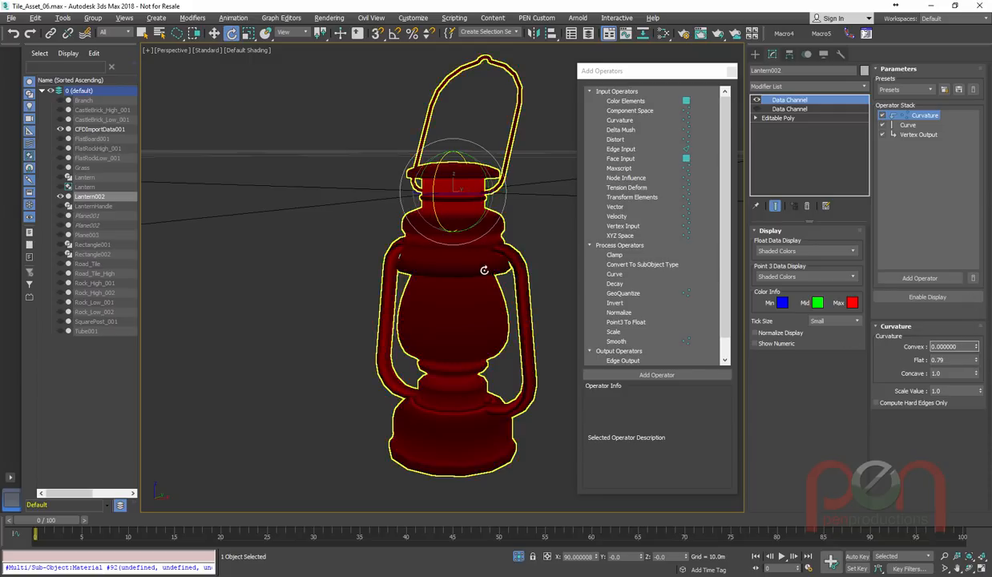
pyautogui.click(907, 125)
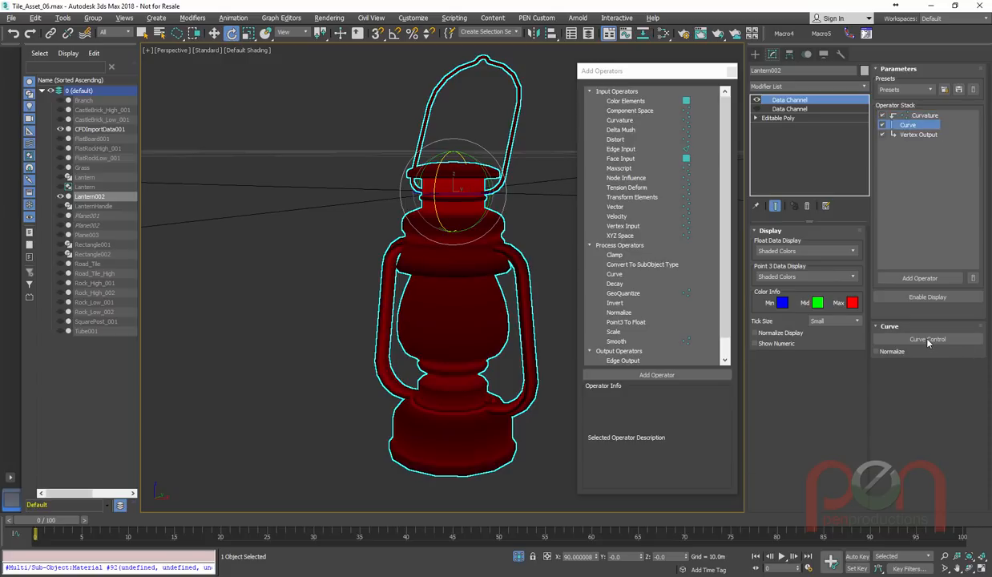
# - Show the Curve operator's graph via Curve Control, revealing an S-shaped curve
pyautogui.click(927, 340)
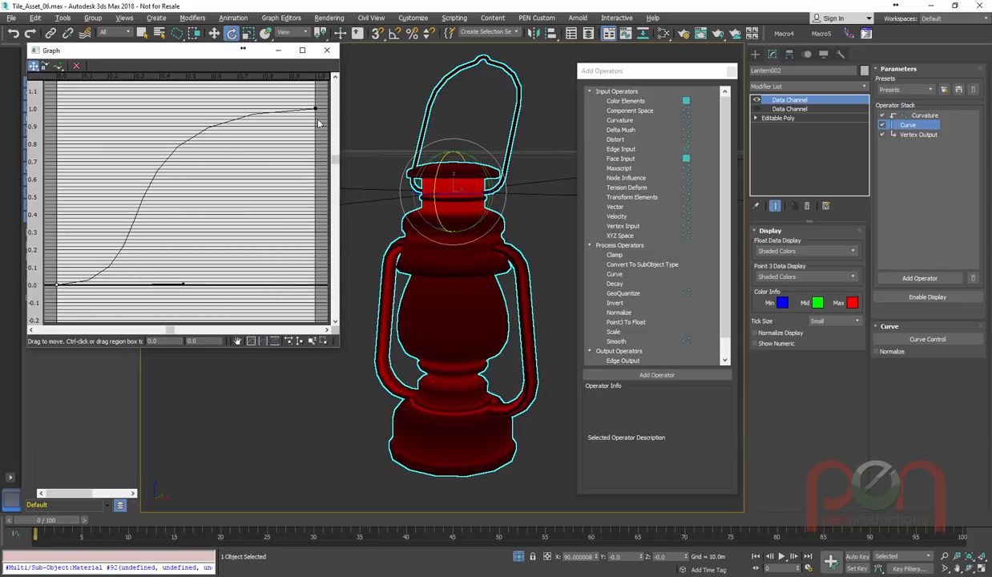
# - Set the curve points to Corner and Bezier-Corner so the graph forms a steep straight ramp
pyautogui.rightClick(314, 109)
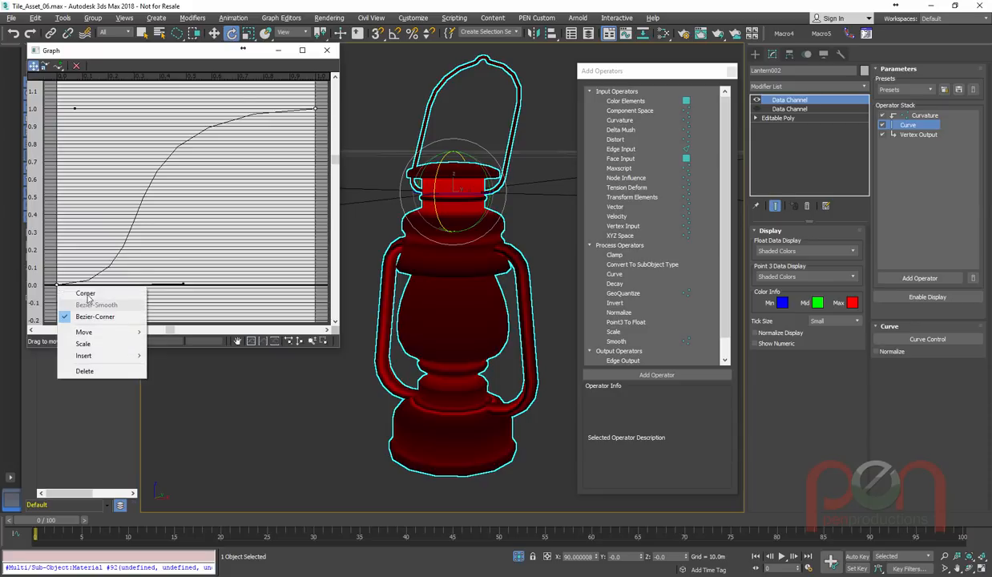
pyautogui.click(85, 294)
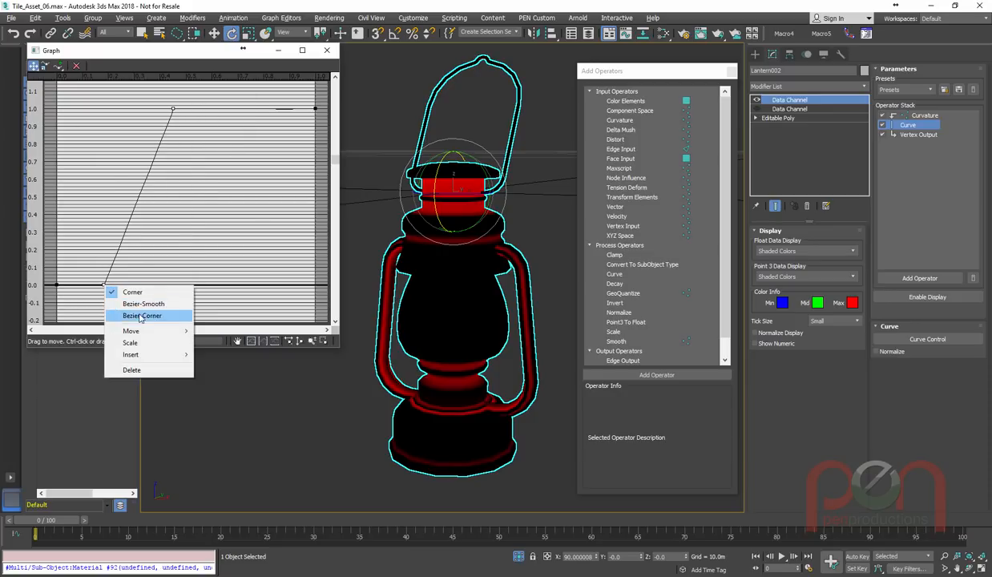
pyautogui.click(142, 314)
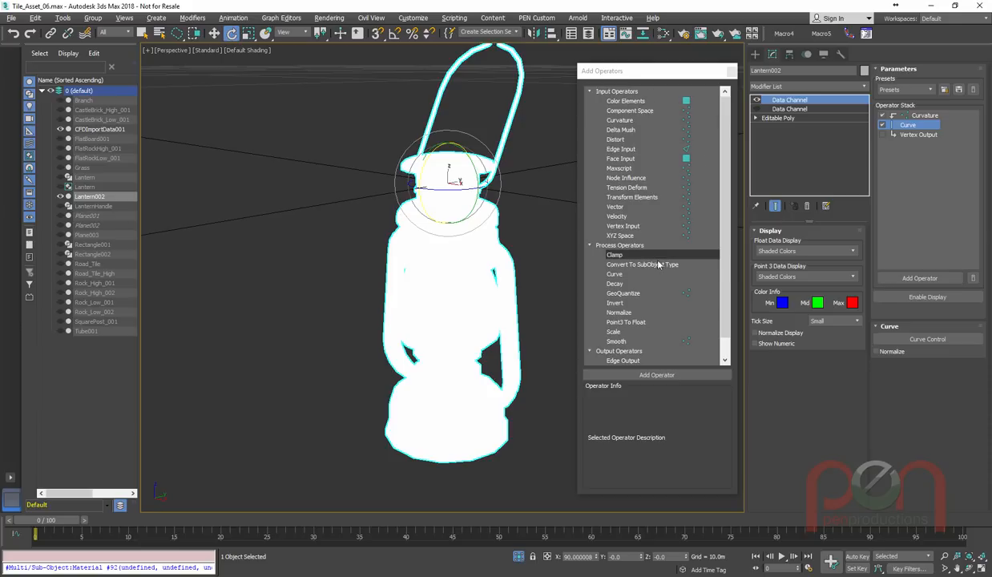
# - Add a second Curvature operator set to Replace the earlier result and show its settings
pyautogui.click(619, 119)
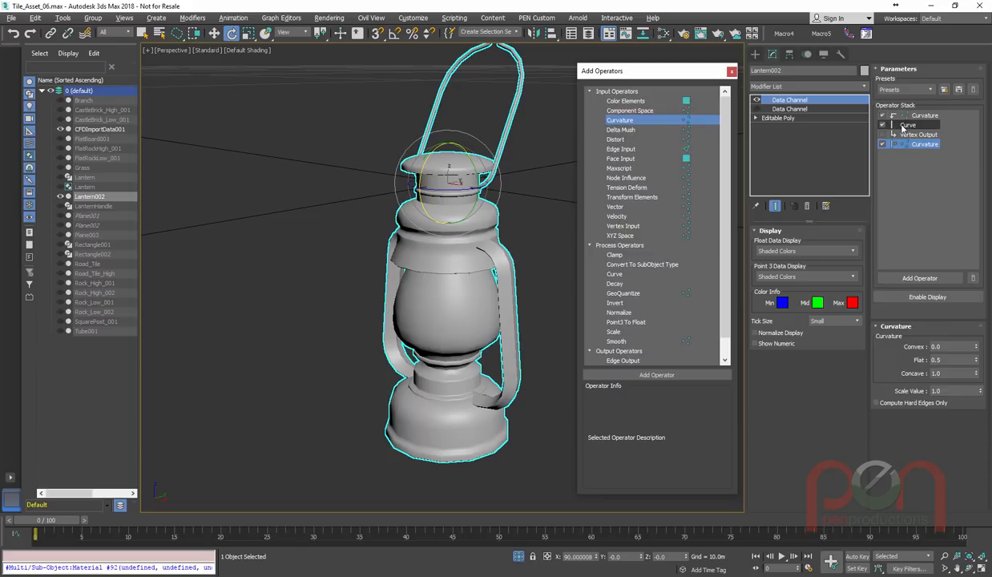
pyautogui.click(924, 144)
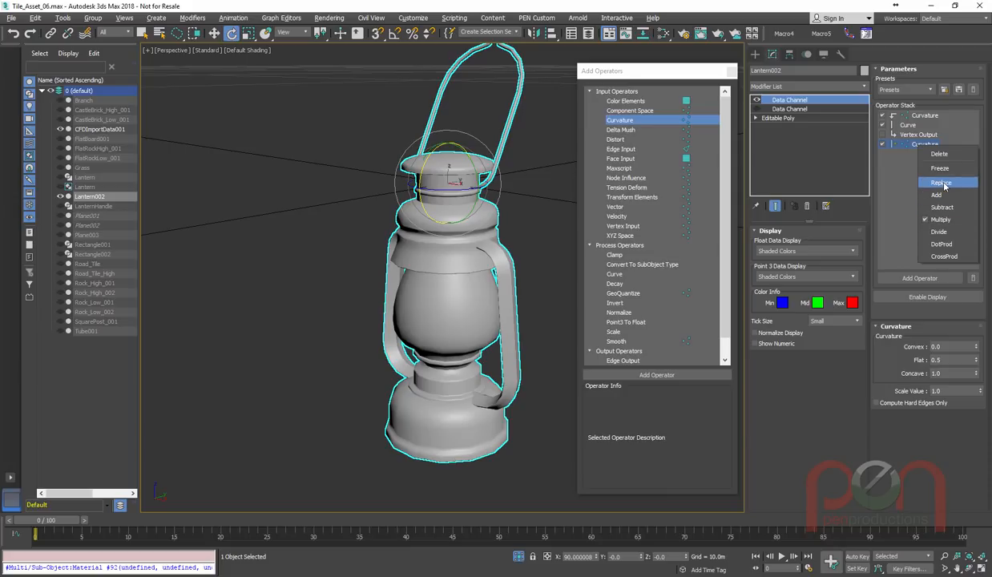
pyautogui.click(941, 183)
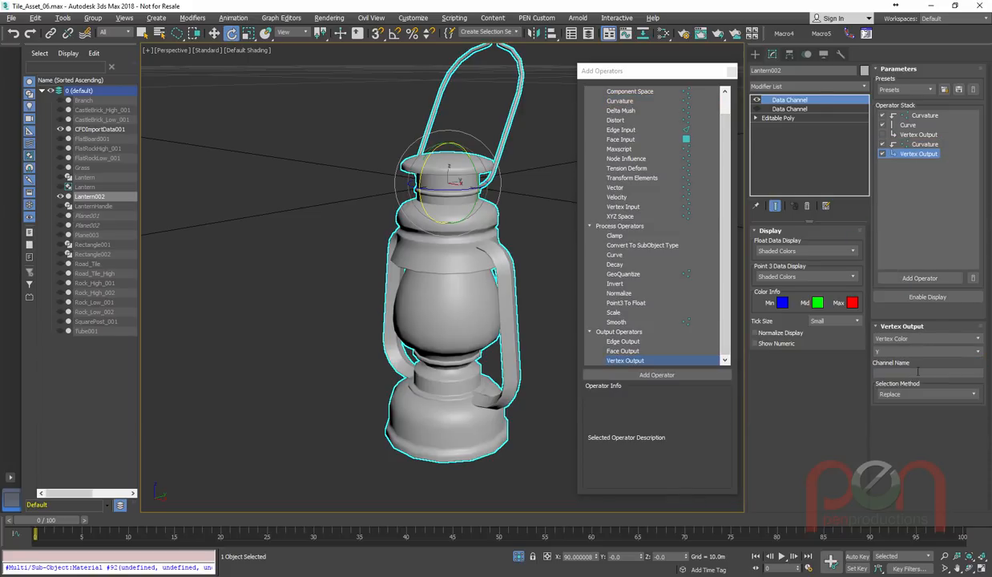
pyautogui.click(925, 144)
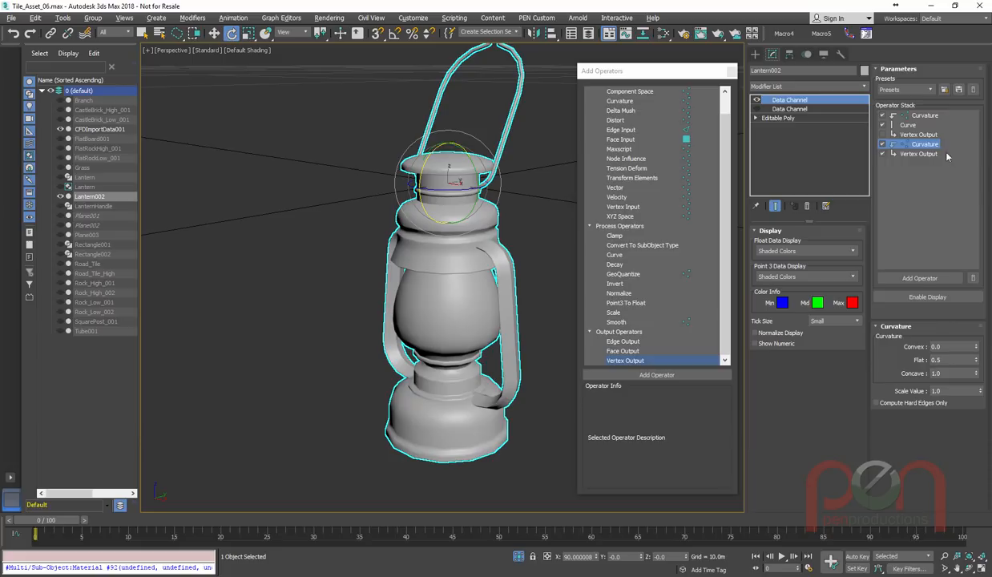
# - Add a Curve operator after the second Curvature and bring up its graph
pyautogui.click(953, 346)
pyautogui.write('1')
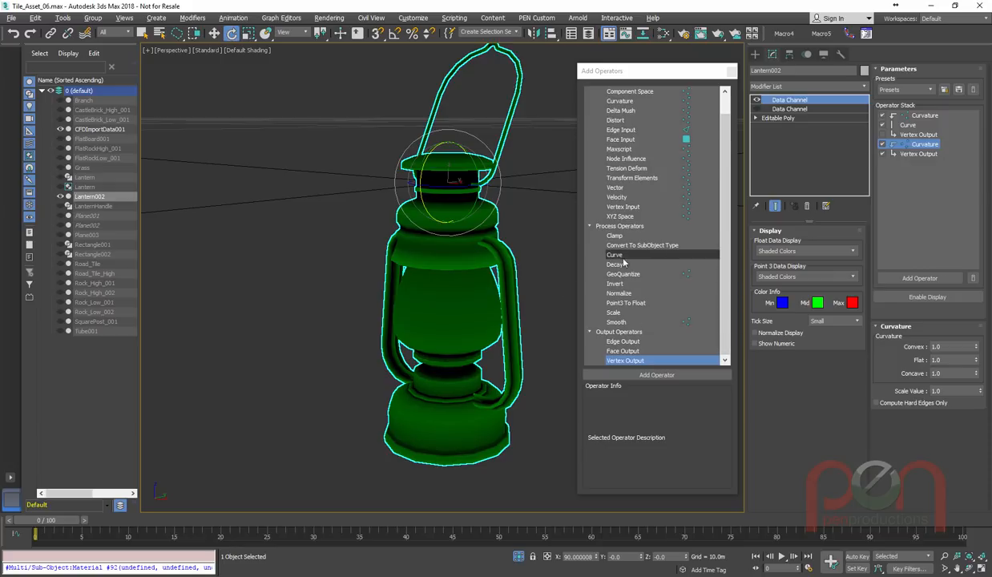
pyautogui.click(614, 255)
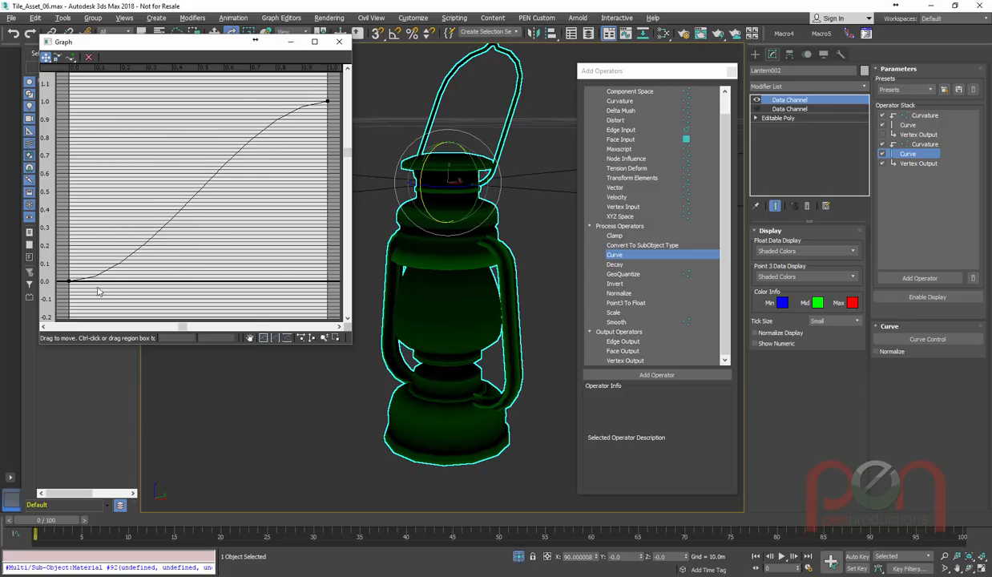
# - Make the second Curve's points corners and drag them into a steep ramp so the lantern reads white
pyautogui.rightClick(98, 289)
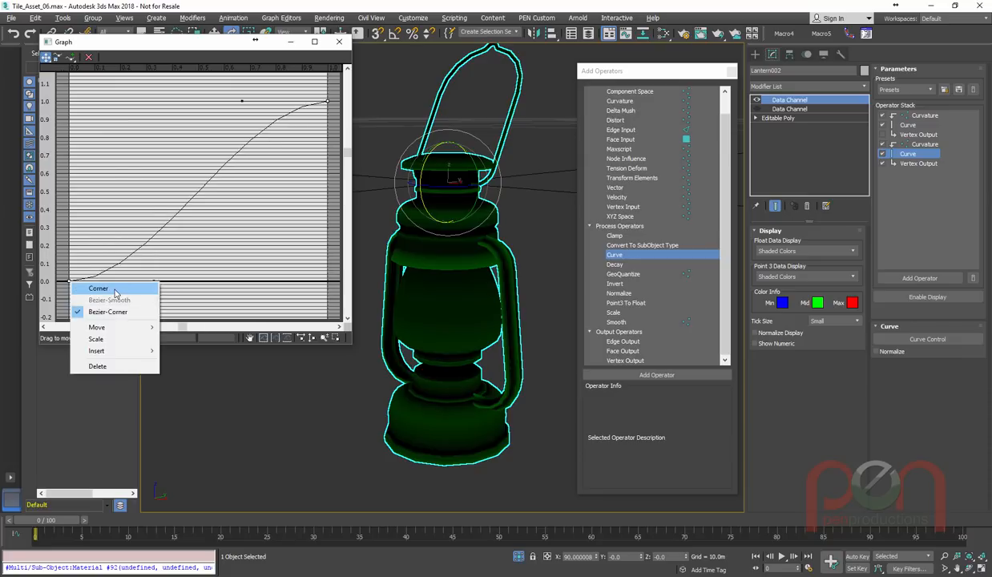
pyautogui.click(98, 288)
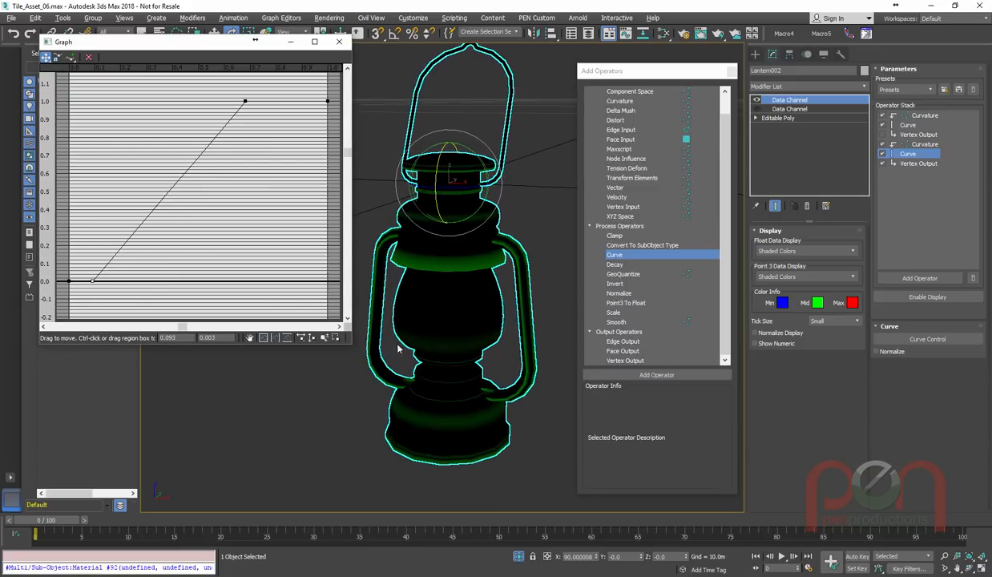
pyautogui.moveTo(93, 280); pyautogui.dragTo(102, 280)
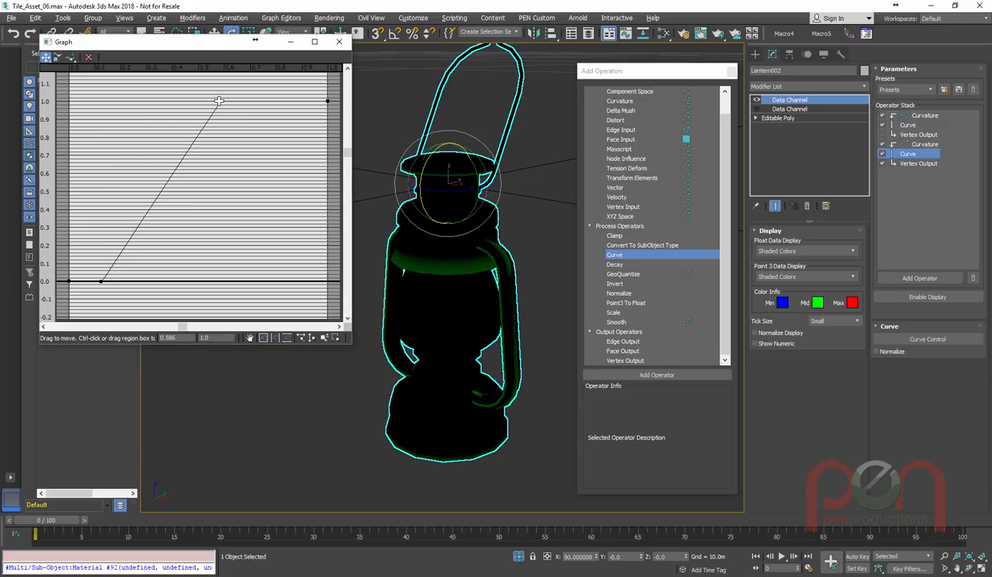
pyautogui.moveTo(218, 101); pyautogui.dragTo(186, 102)
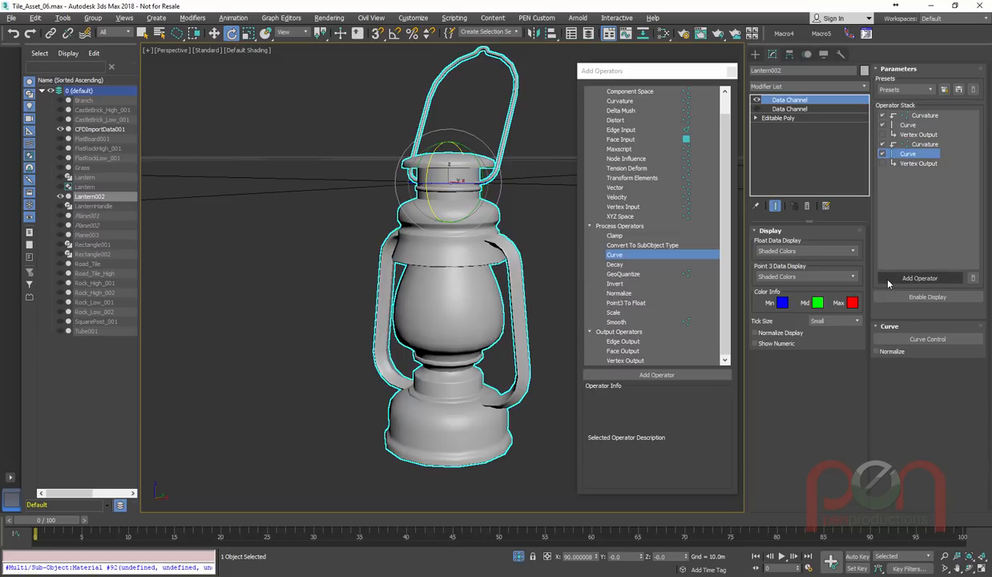
pyautogui.moveTo(682, 268)
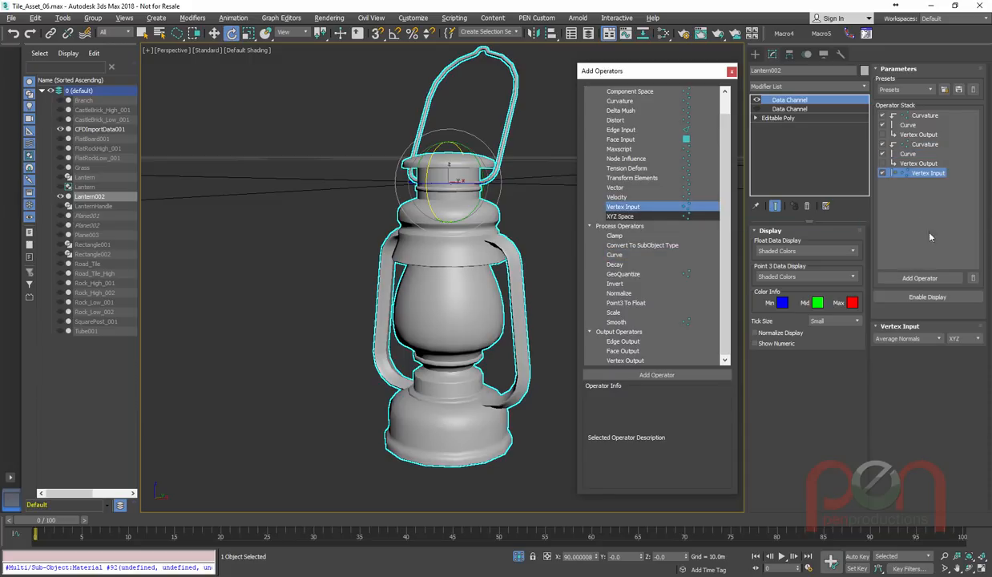
pyautogui.moveTo(906, 323)
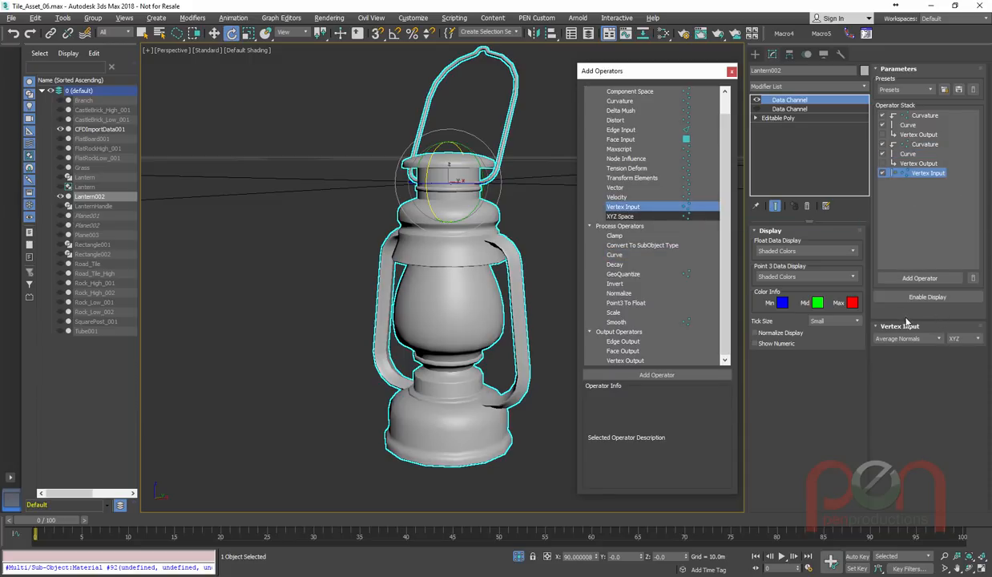
# - Append a Vertex Input and Vertex Output pair to the stack and display the new output's vertex colours
pyautogui.click(906, 339)
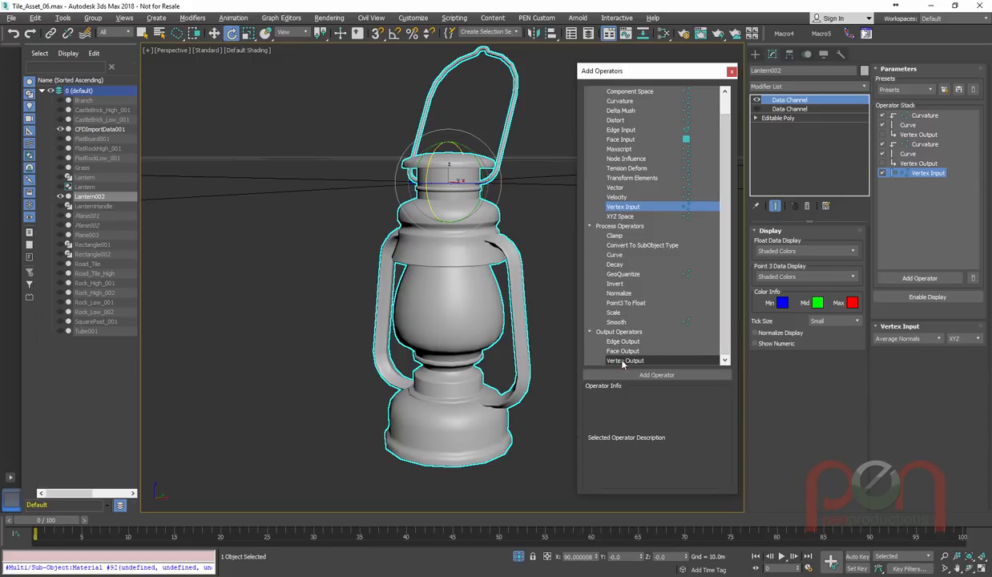
pyautogui.click(625, 360)
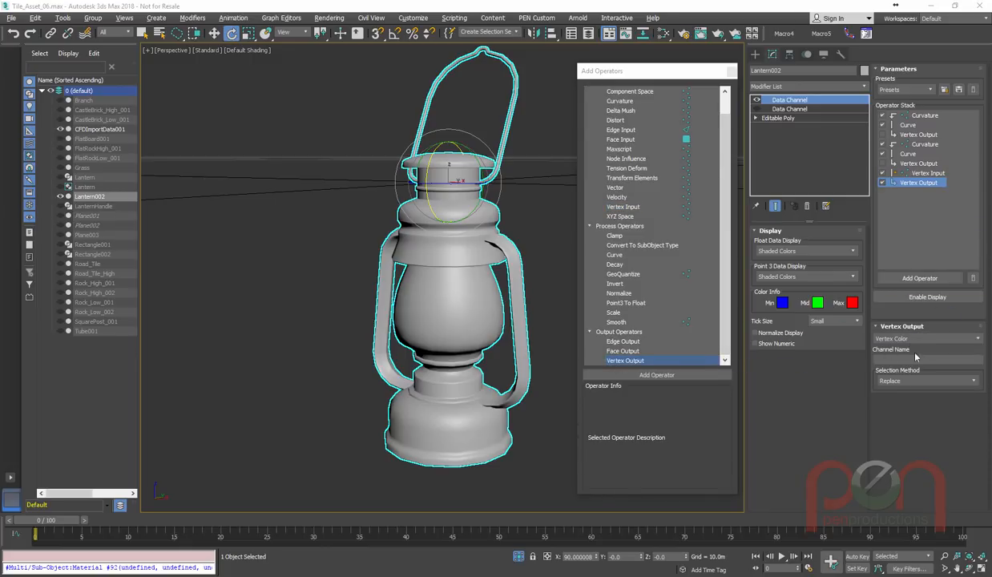
pyautogui.moveTo(912, 208)
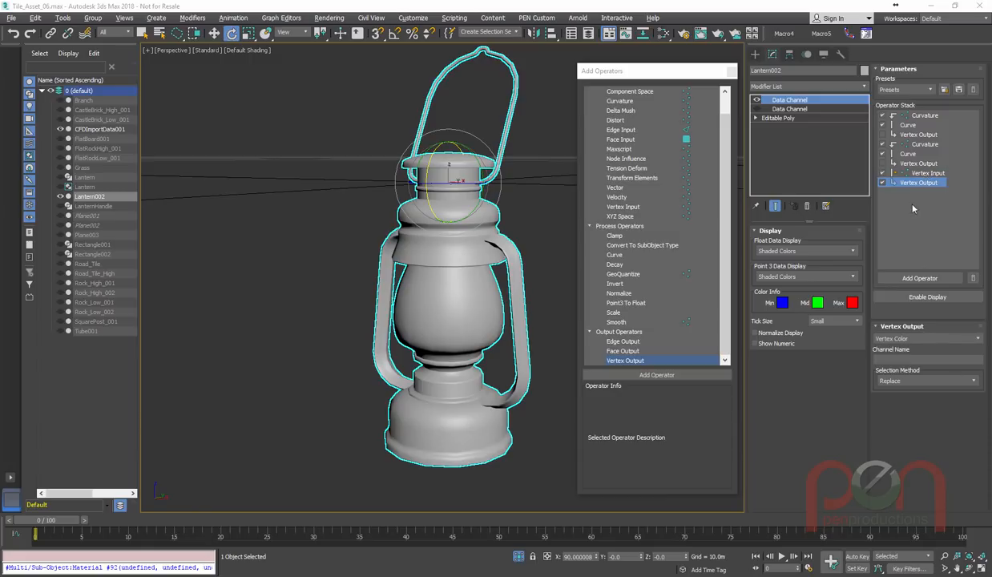
pyautogui.click(919, 182)
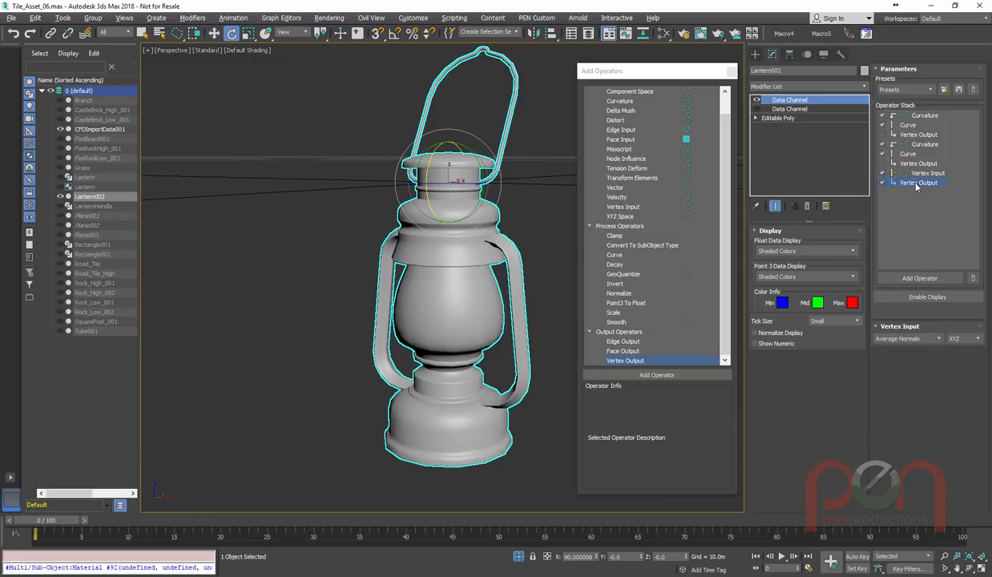
pyautogui.click(919, 183)
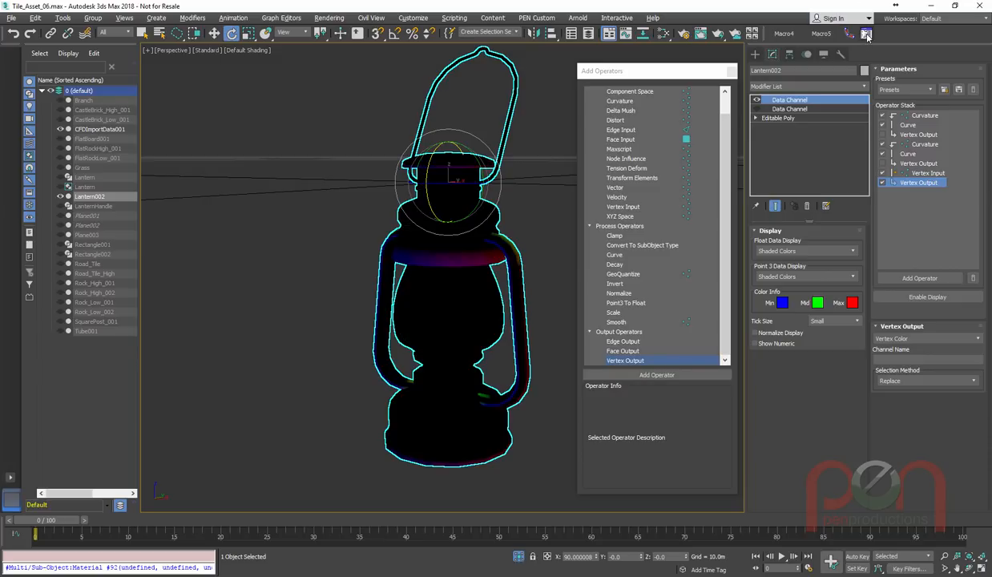
pyautogui.click(918, 182)
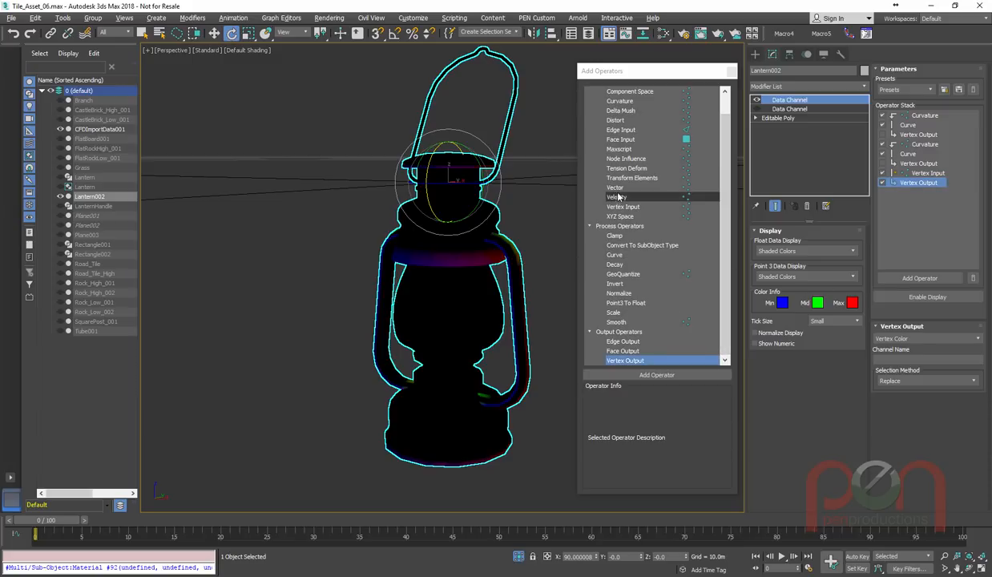
# - Add a Vector operator set to World and place it between the final Vertex Input and Vertex Output
pyautogui.click(614, 187)
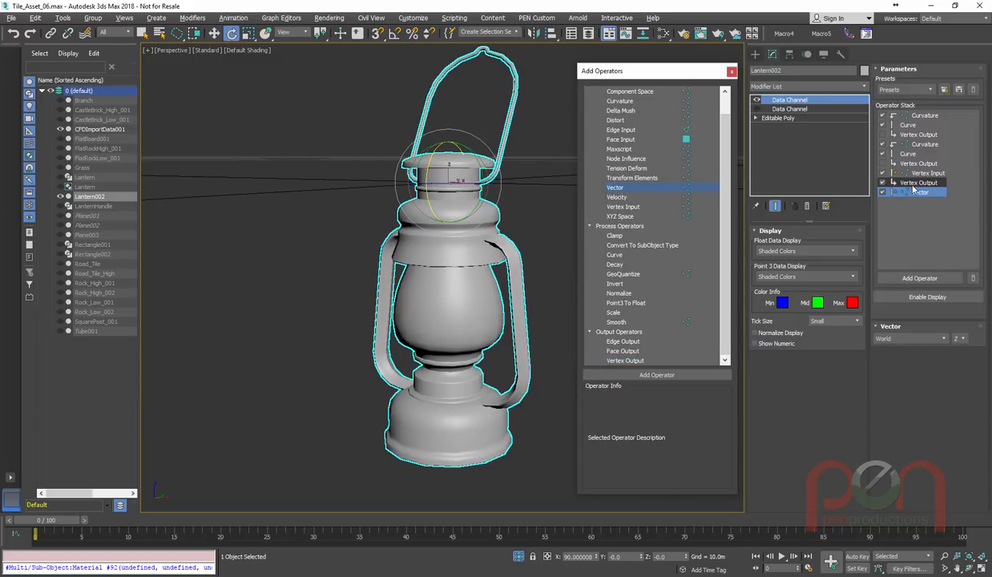
pyautogui.click(919, 182)
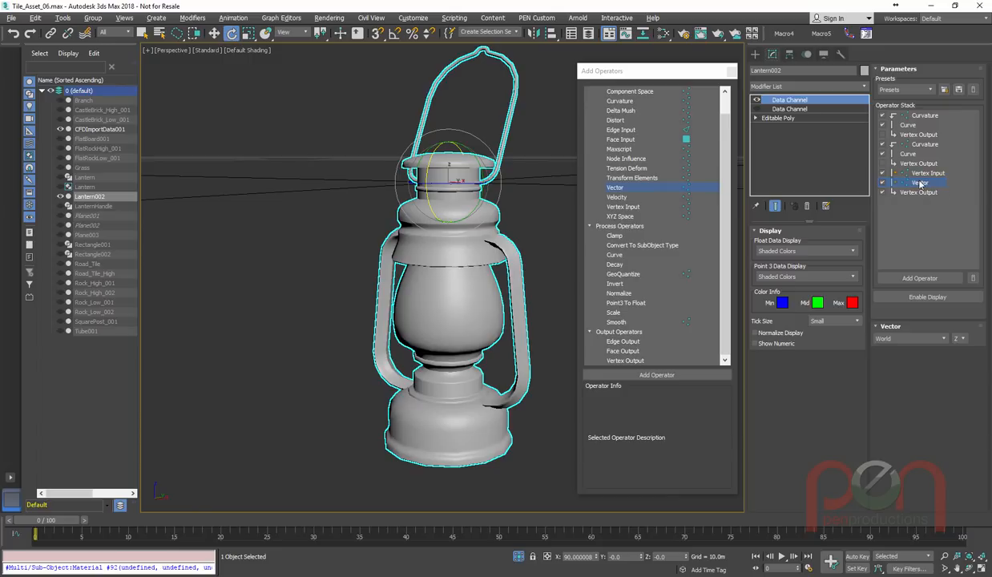
pyautogui.click(920, 182)
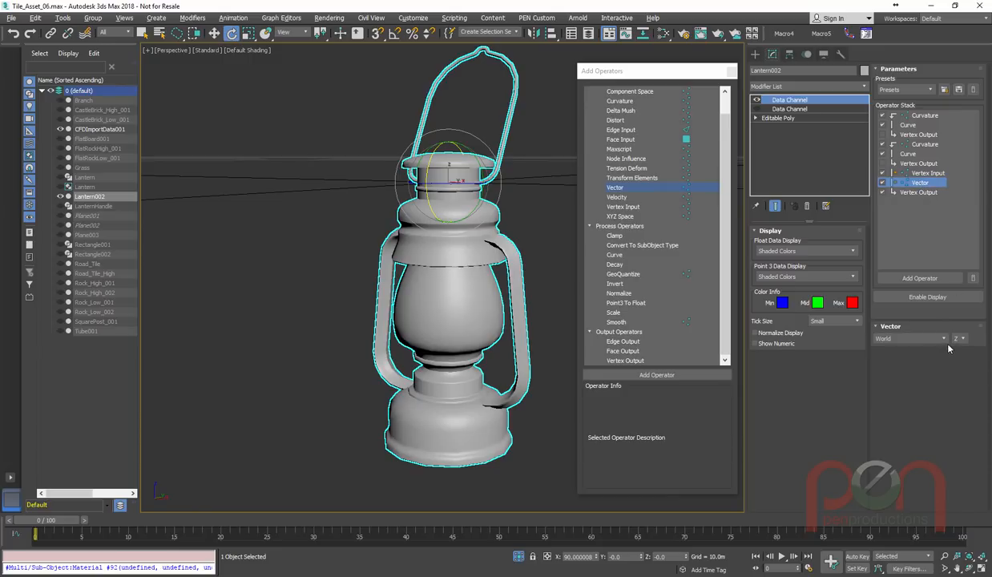
pyautogui.click(928, 173)
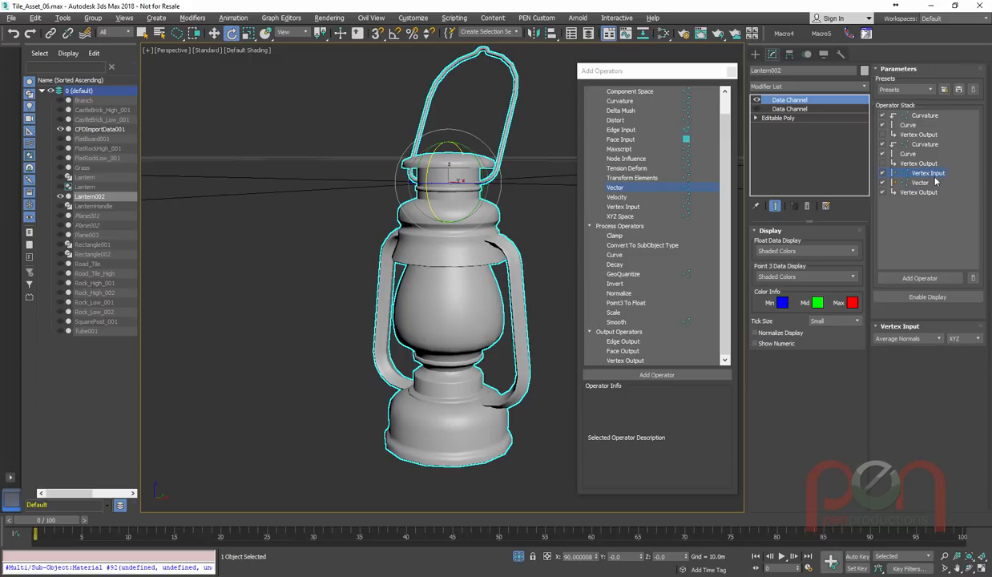
pyautogui.click(928, 174)
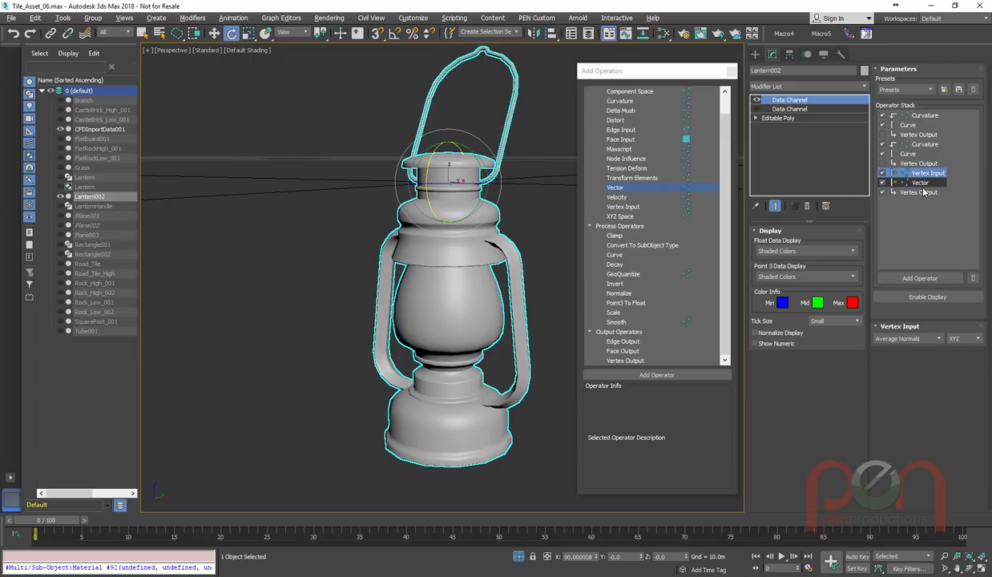
pyautogui.click(920, 183)
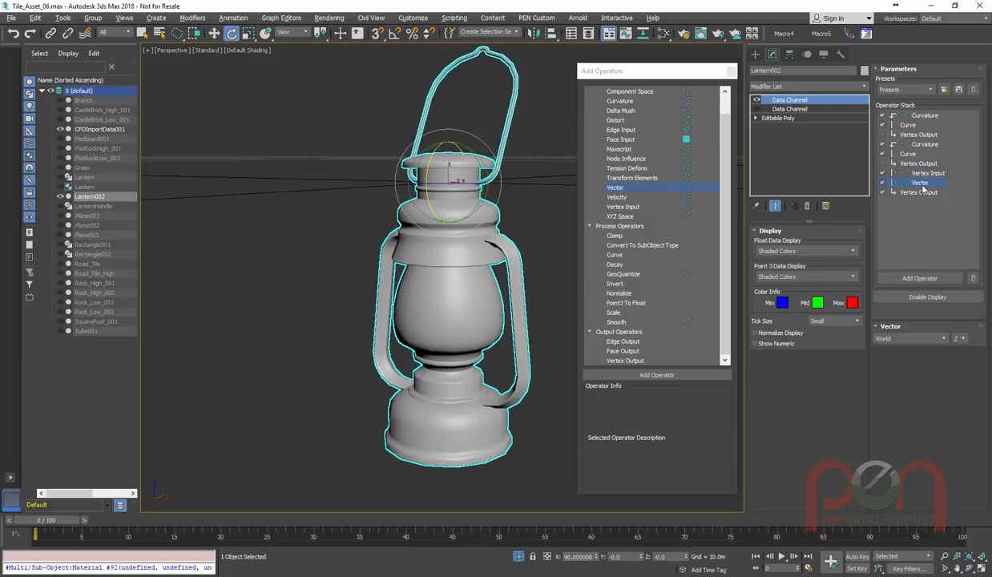
pyautogui.rightClick(920, 183)
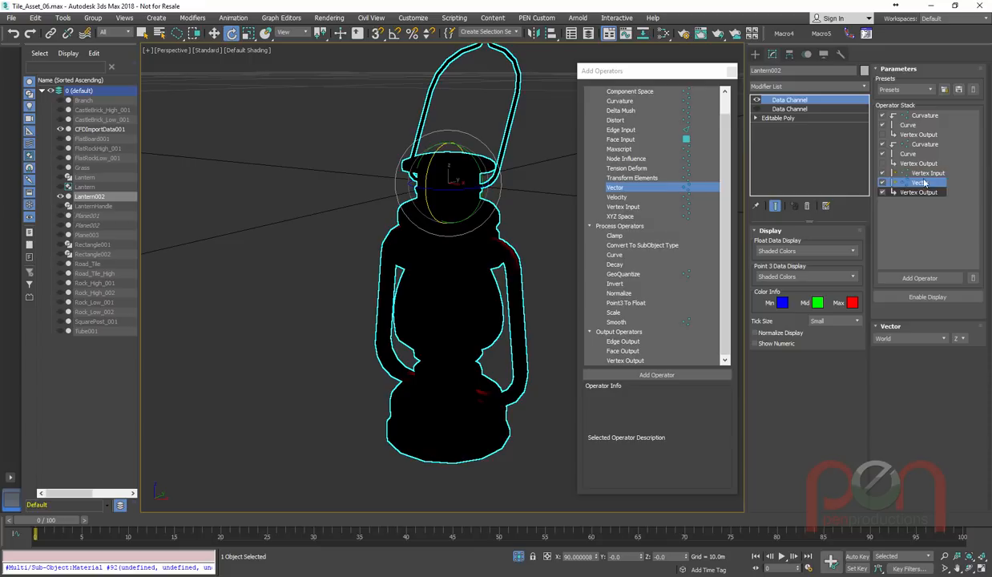
# - Set the final Vertex Input layer's blend mode so the lantern shows the blue-to-black mask
pyautogui.click(928, 173)
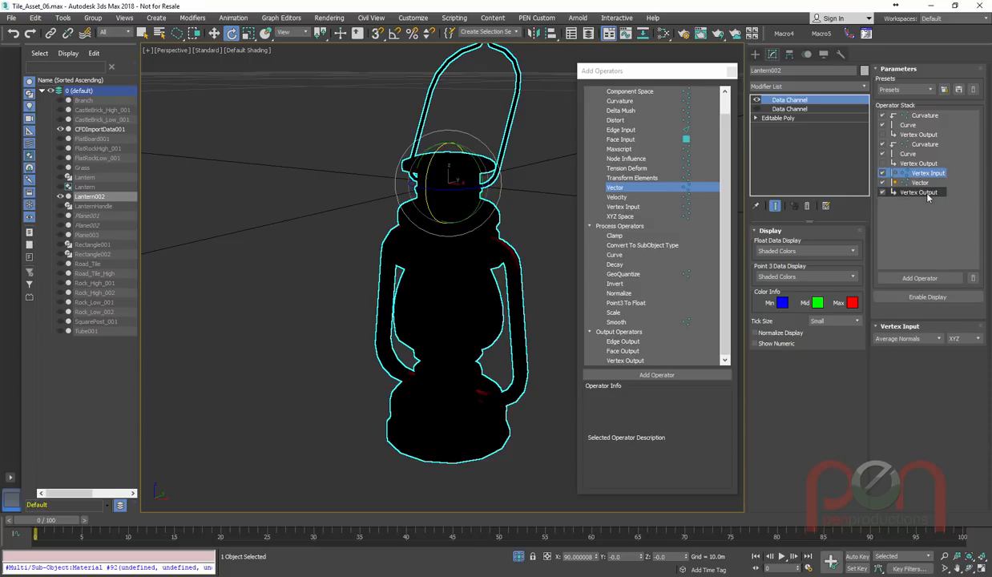
pyautogui.click(919, 193)
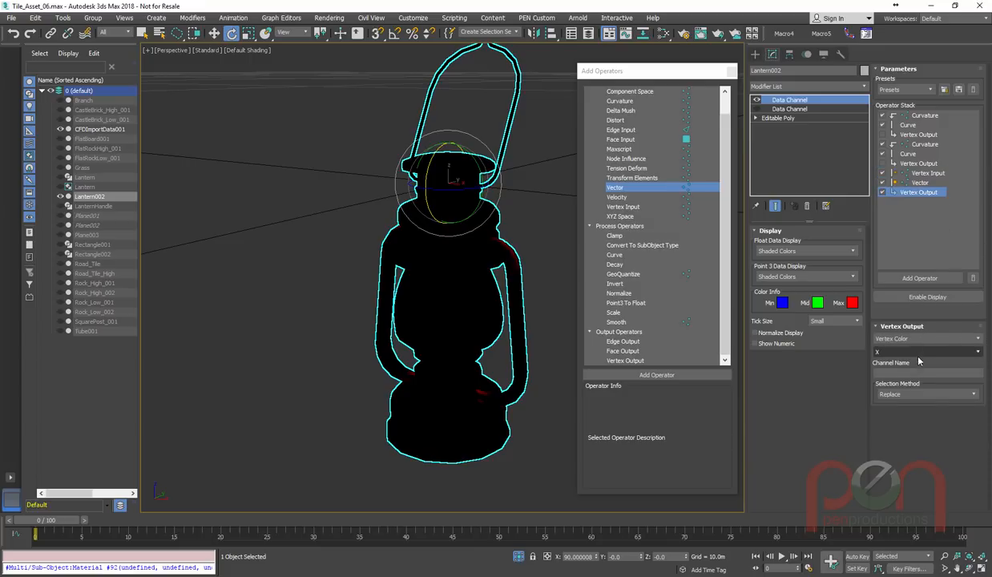
pyautogui.click(927, 351)
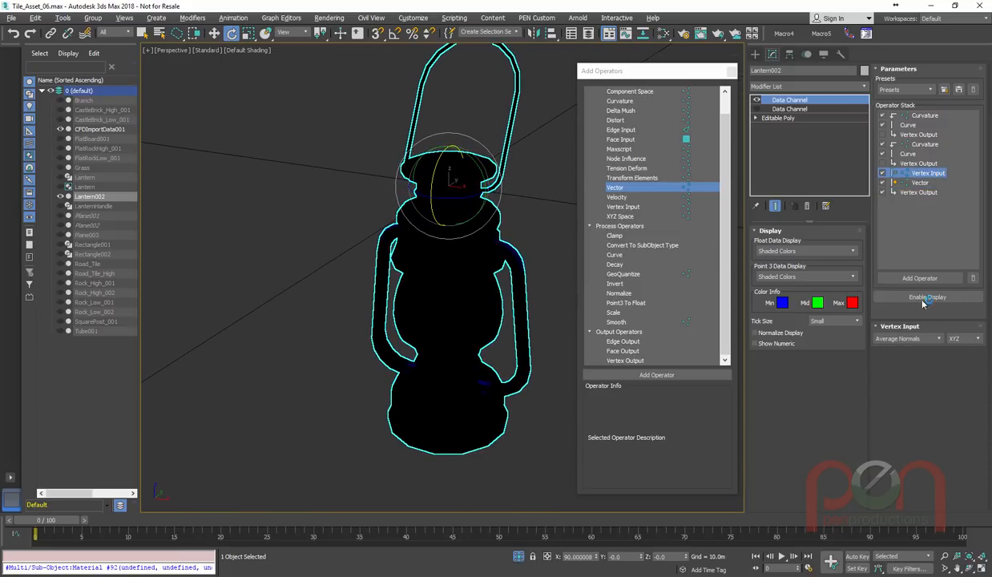
pyautogui.rightClick(920, 183)
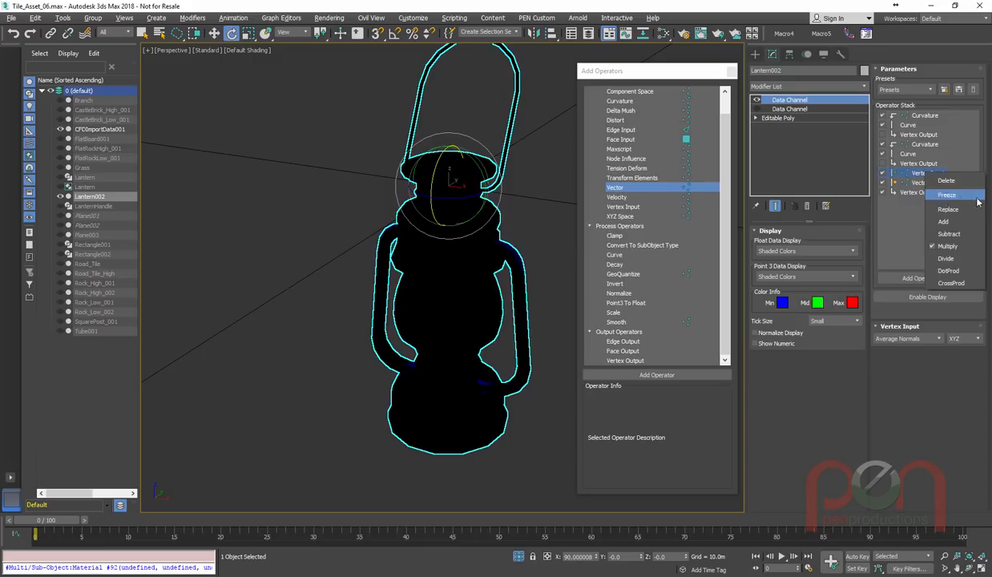
pyautogui.moveTo(953, 208)
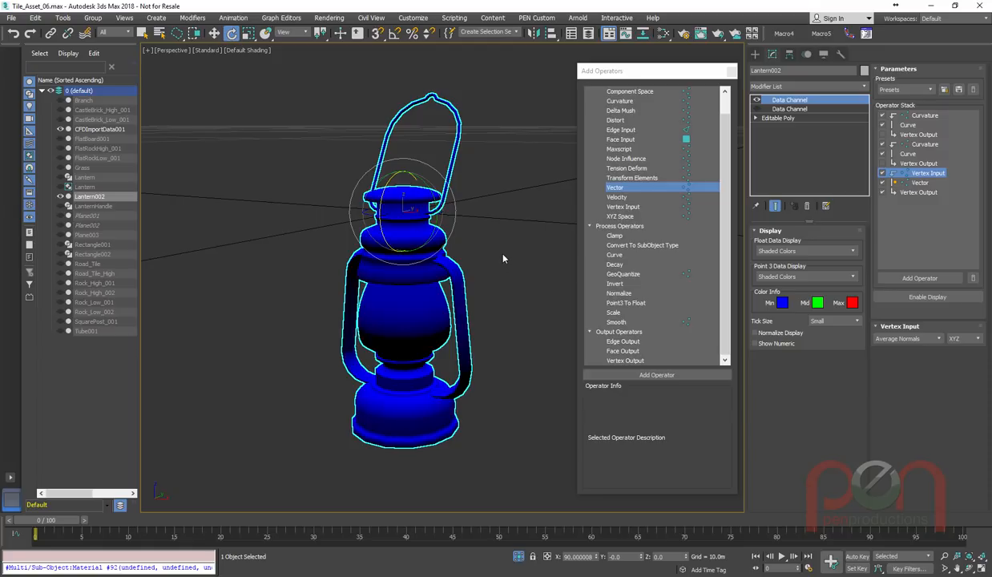
pyautogui.moveTo(497, 263)
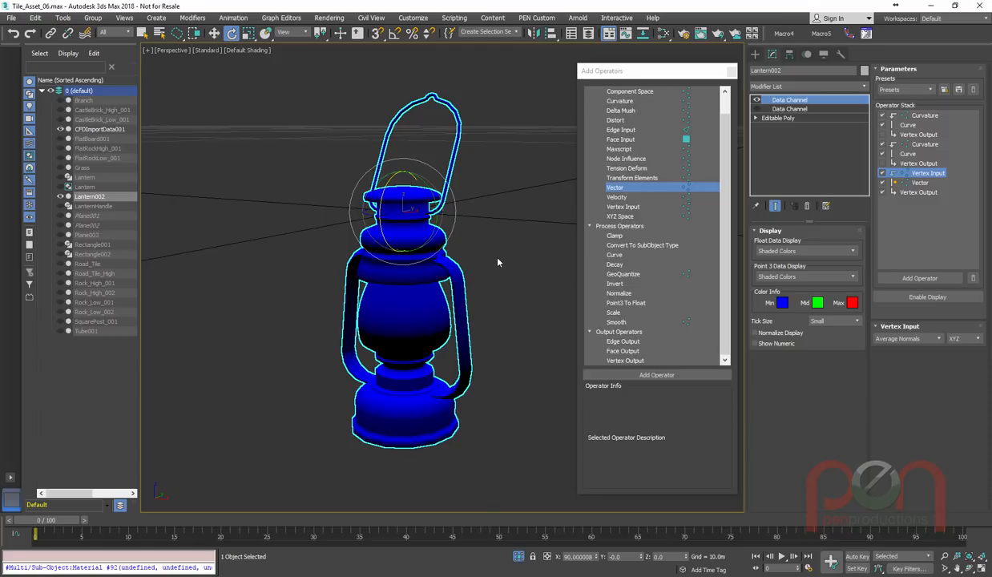
pyautogui.moveTo(494, 263)
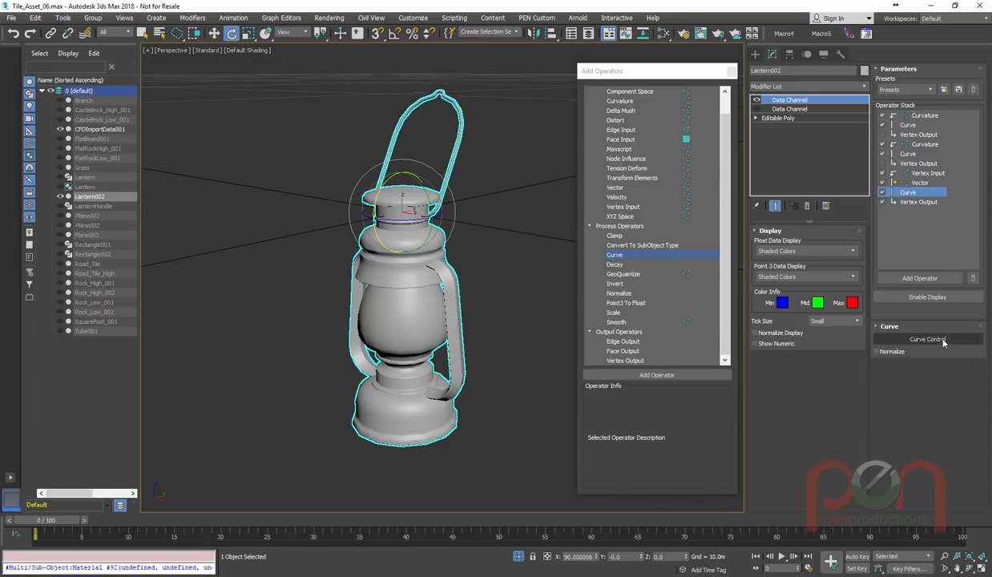
# - Reshape the new Curve operator's graph into a straight linear ramp with a Corner point
pyautogui.click(927, 340)
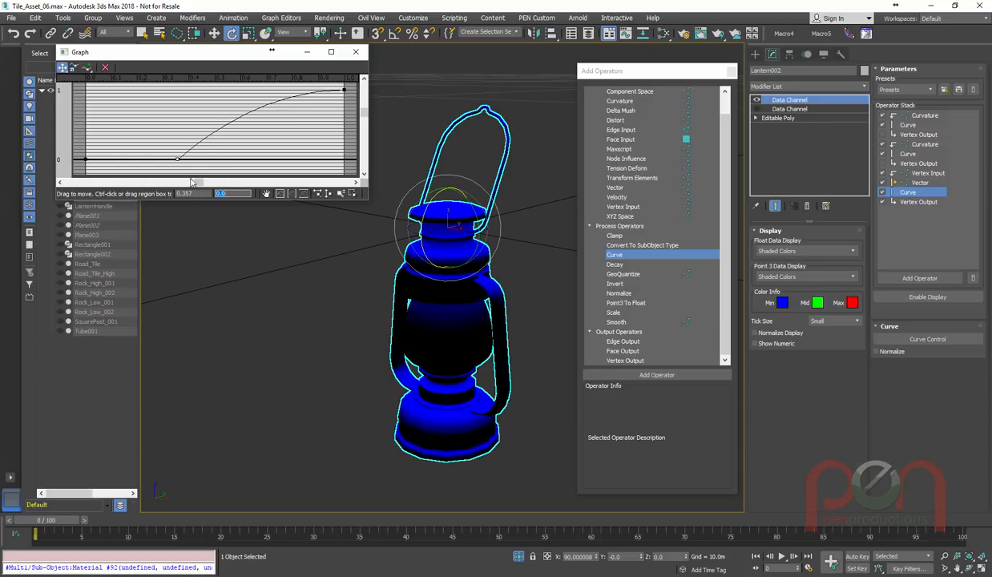
pyautogui.moveTo(176, 159); pyautogui.dragTo(208, 159)
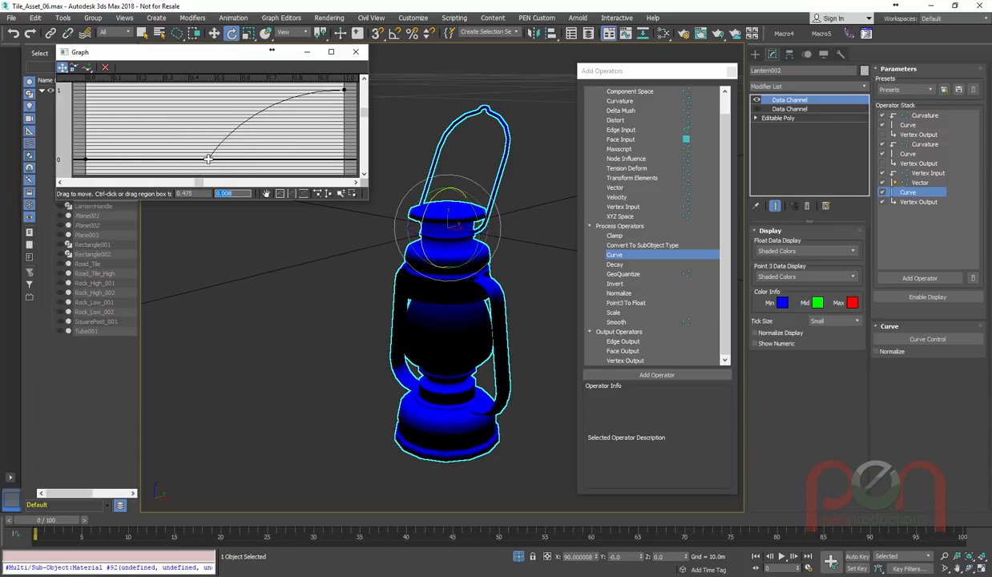
pyautogui.moveTo(208, 158); pyautogui.dragTo(253, 88)
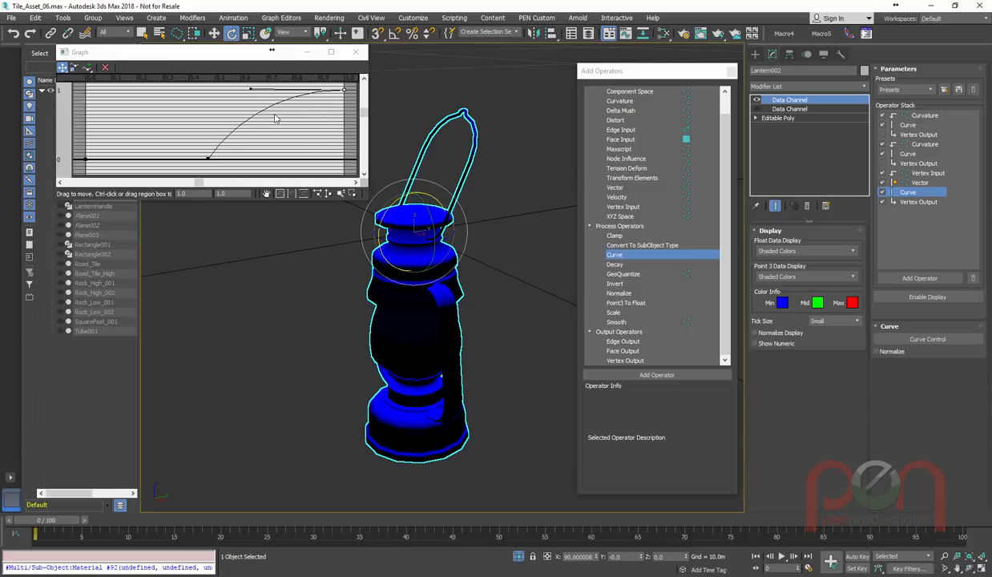
pyautogui.rightClick(277, 118)
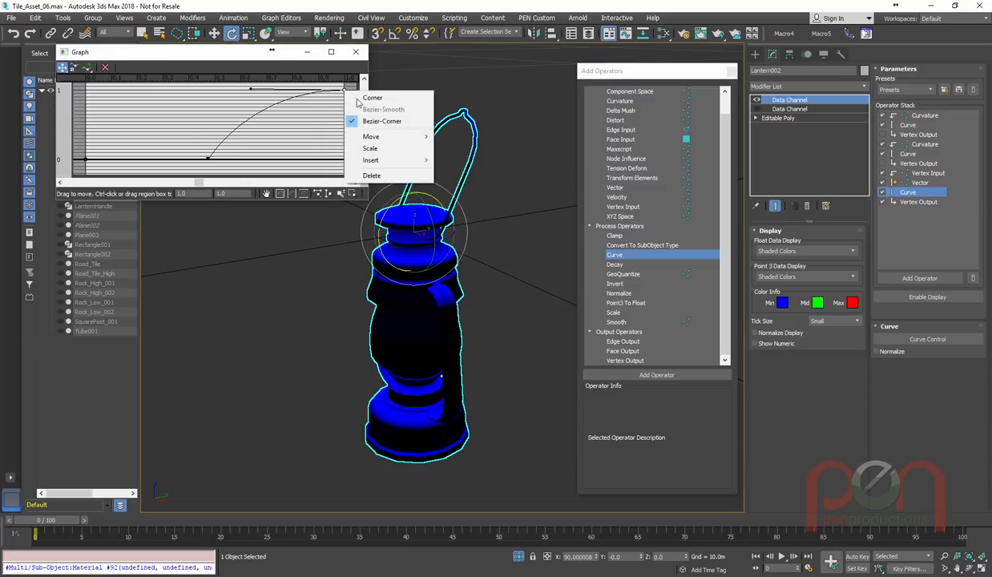
pyautogui.click(371, 98)
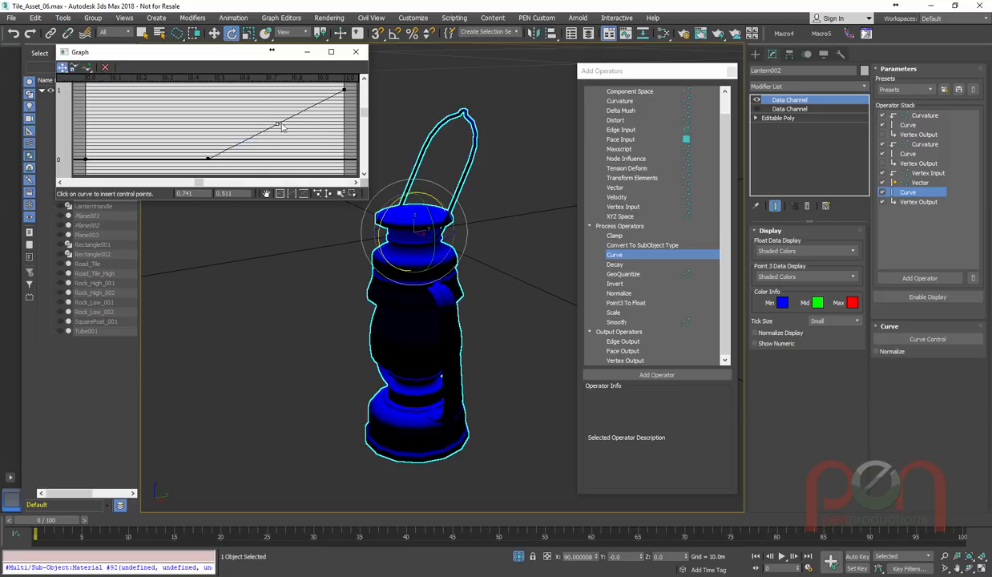
pyautogui.moveTo(281, 125); pyautogui.dragTo(269, 90)
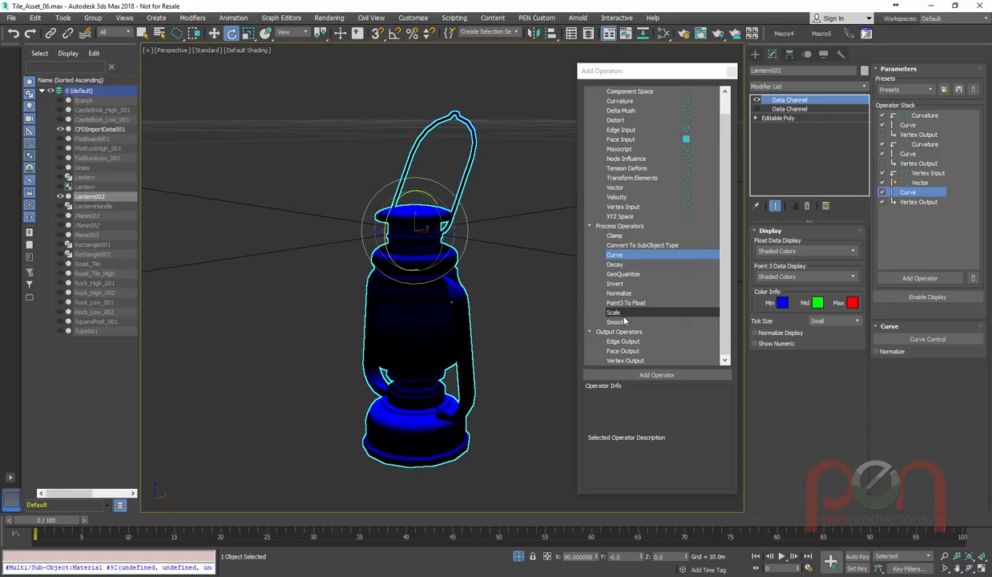
# - Add a Smooth operator after the Curve and increase its smoothing amount
pyautogui.click(616, 320)
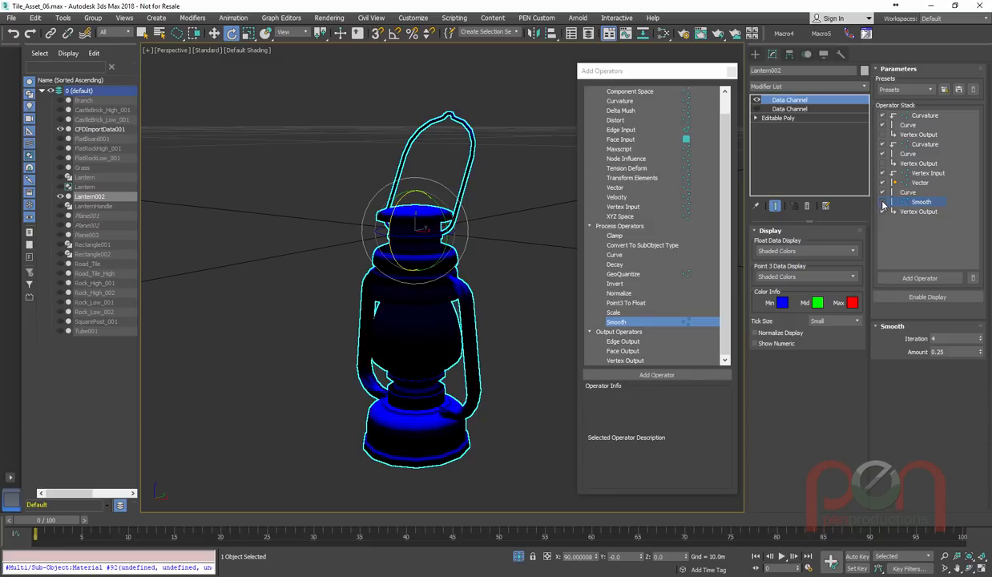
pyautogui.click(883, 202)
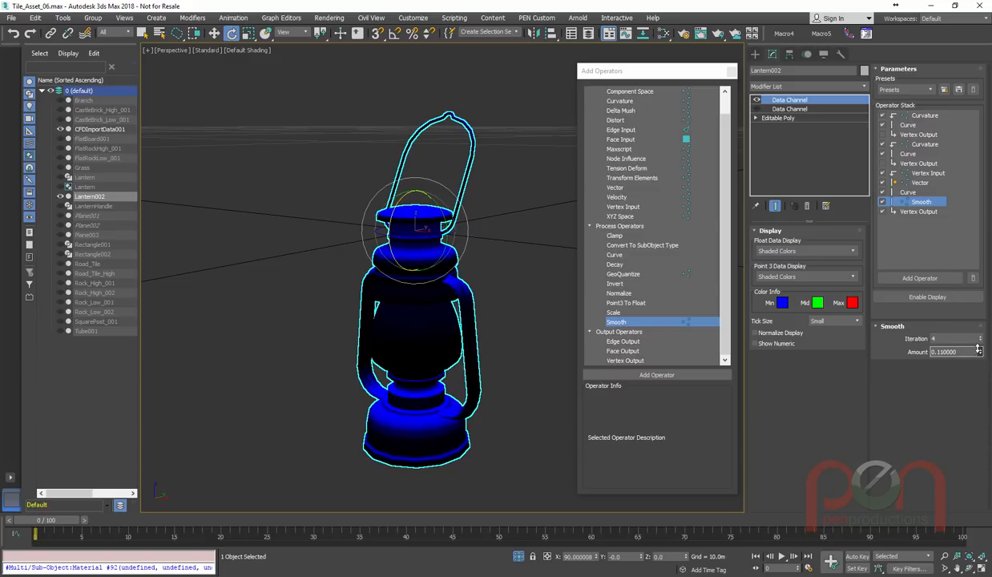
pyautogui.click(977, 354)
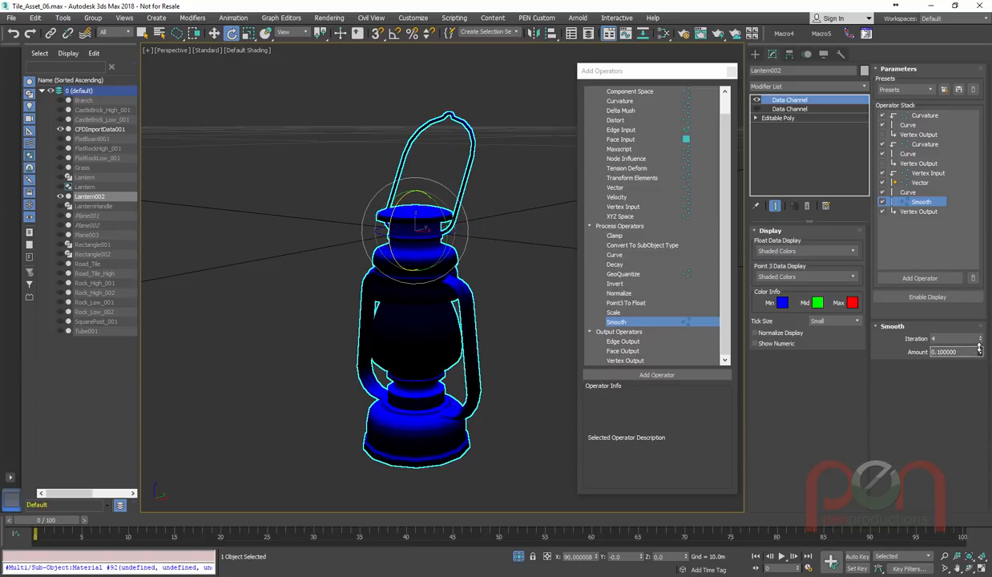
pyautogui.moveTo(978, 349); pyautogui.dragTo(978, 356)
pyautogui.write('0.14')
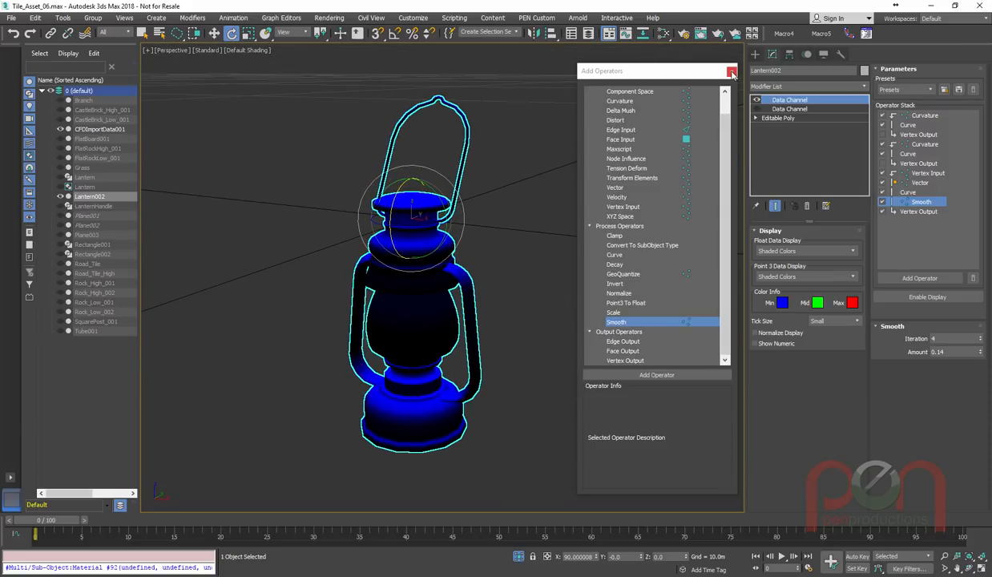
pyautogui.click(731, 71)
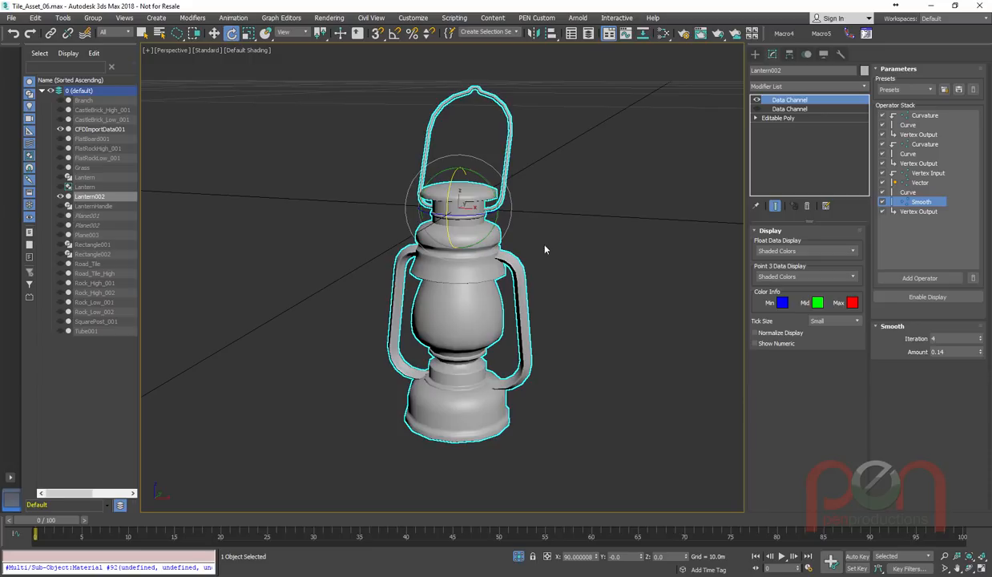
# - Export the selected lantern as FBX, replacing the existing Lantern.FBX
pyautogui.click(11, 17)
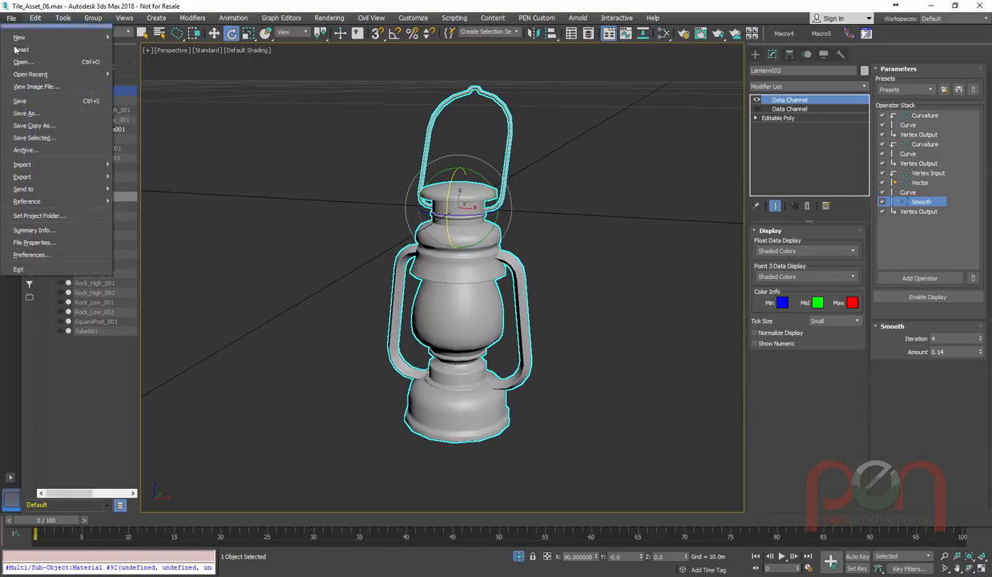
pyautogui.moveTo(22, 176)
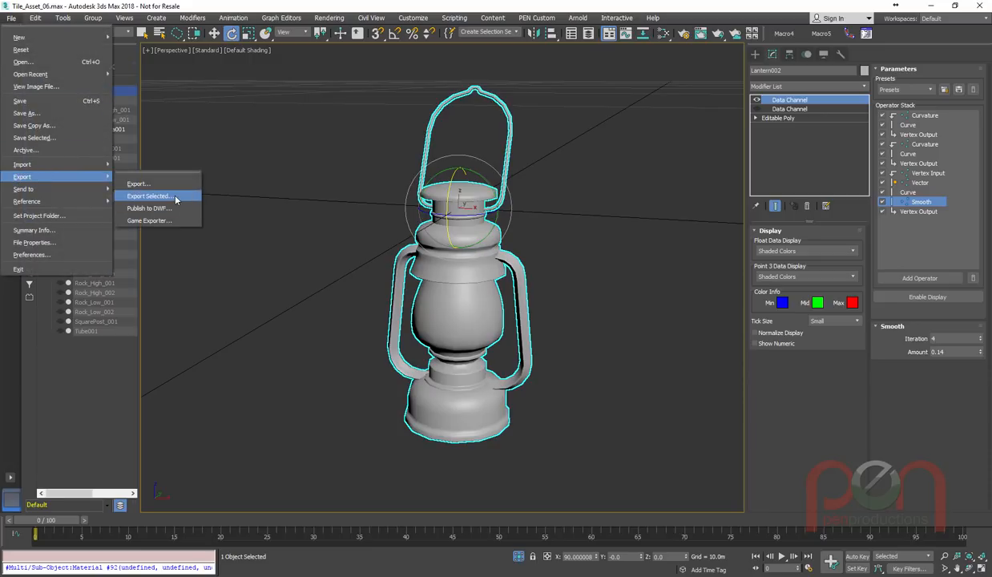
pyautogui.moveTo(147, 196)
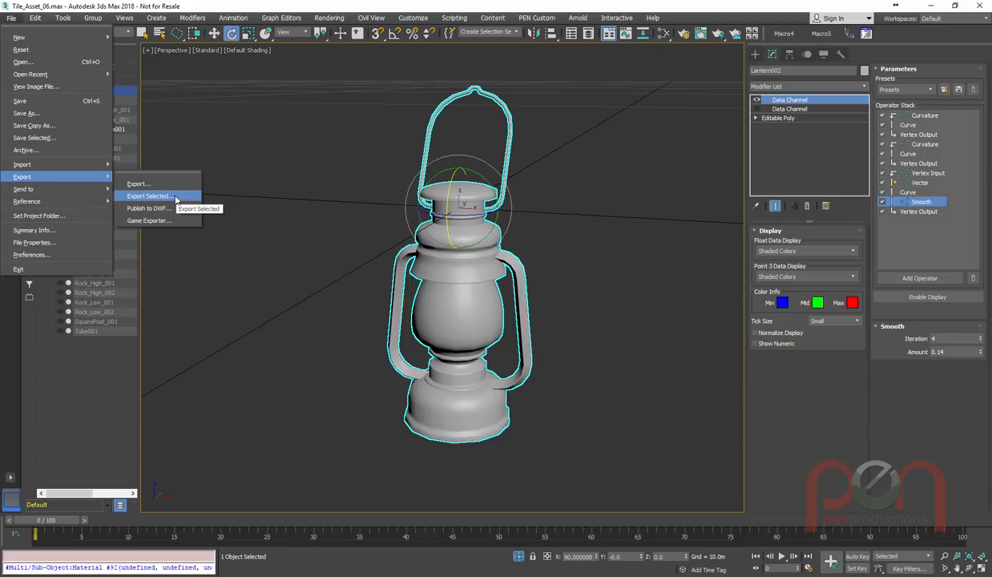
pyautogui.click(148, 195)
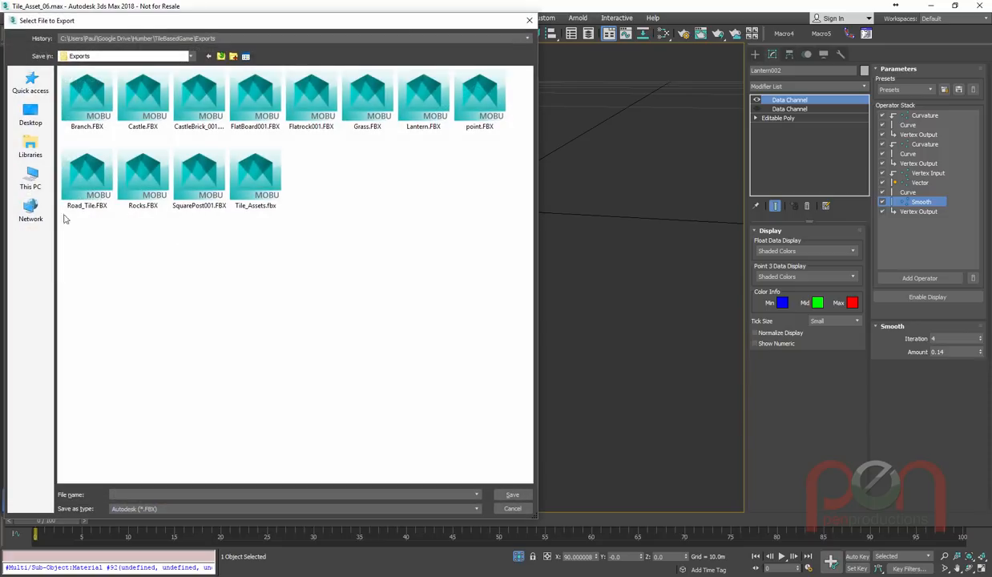
pyautogui.click(512, 493)
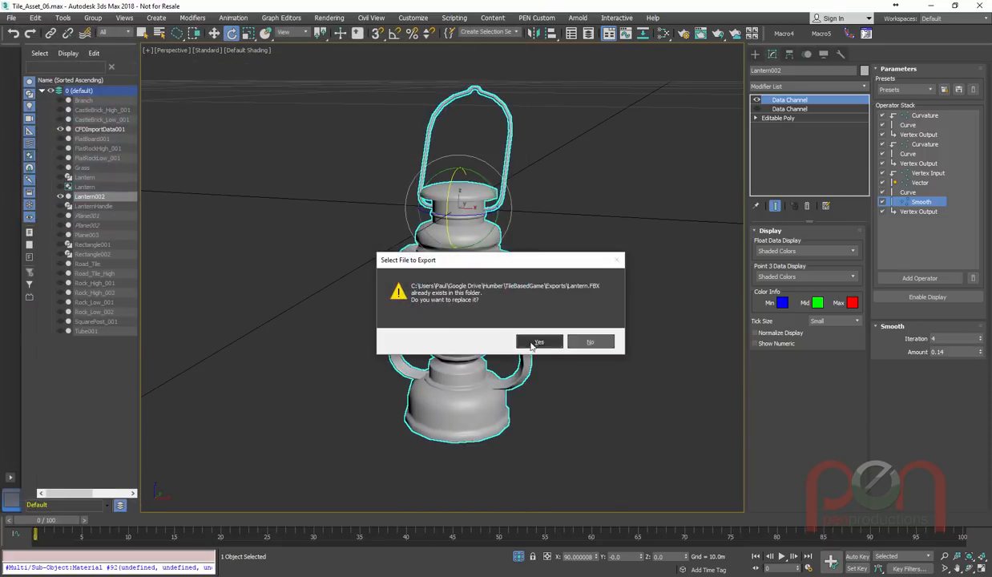
pyautogui.click(539, 341)
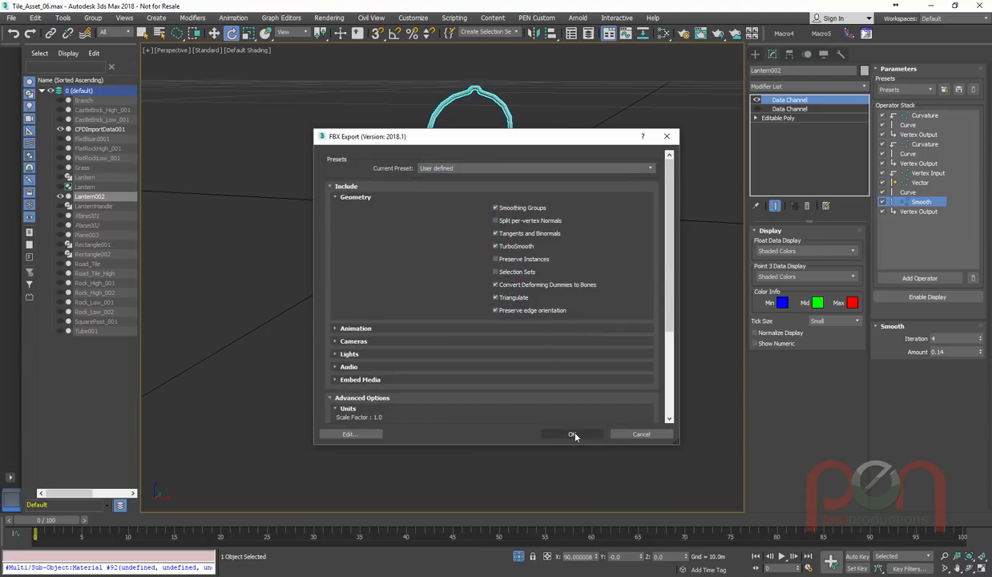
pyautogui.click(571, 433)
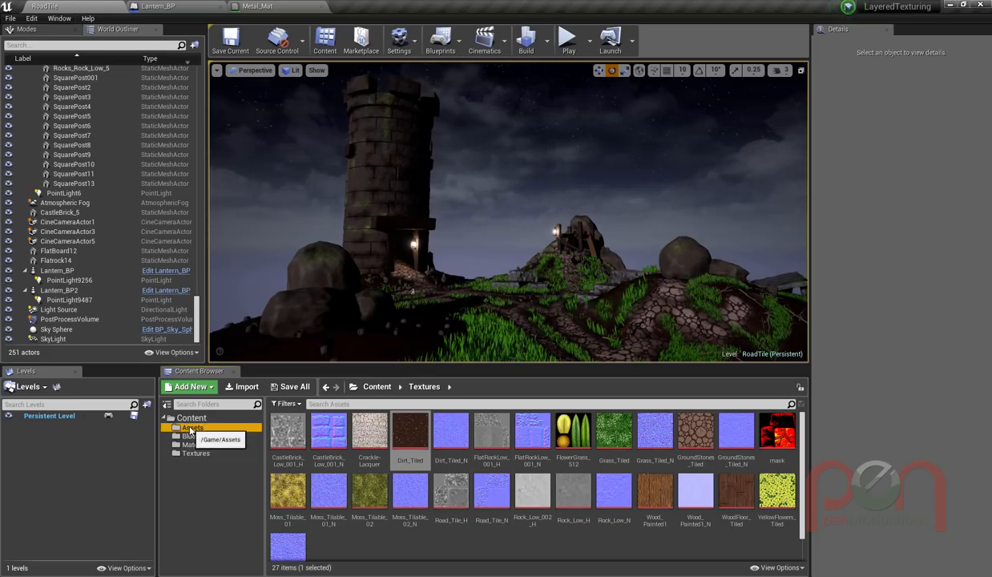
# - Reimport the Lantern mesh asset from the updated FBX
pyautogui.rightClick(491, 430)
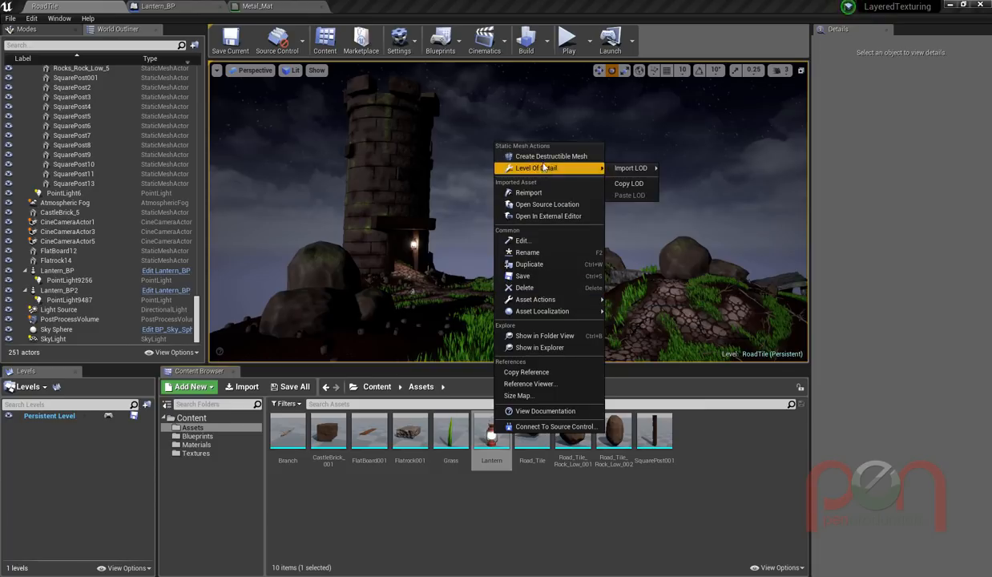
pyautogui.click(527, 193)
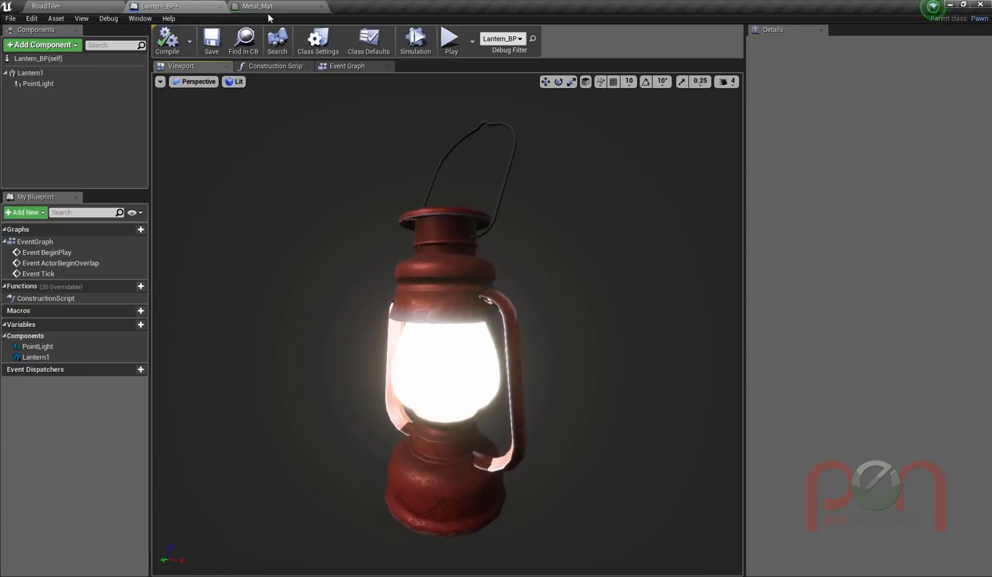
# - In Metal_Mat, set the Constant node's value to 0.7
pyautogui.click(257, 7)
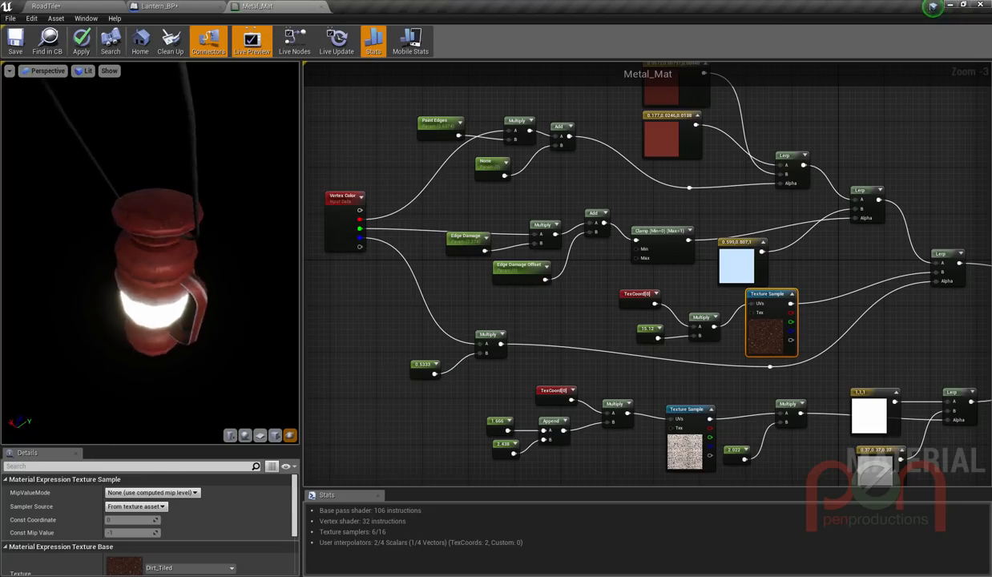
pyautogui.scroll(-3)
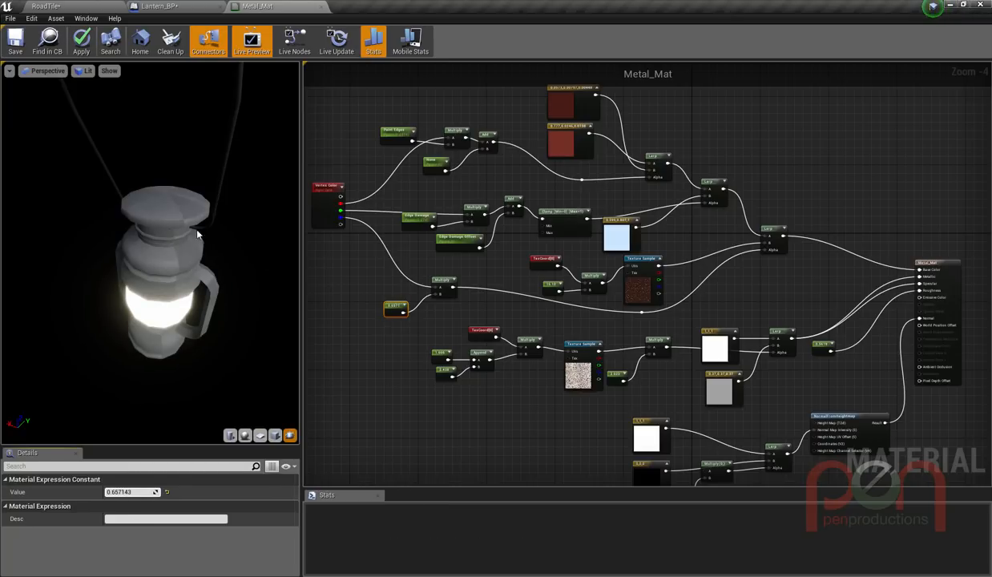
pyautogui.click(80, 40)
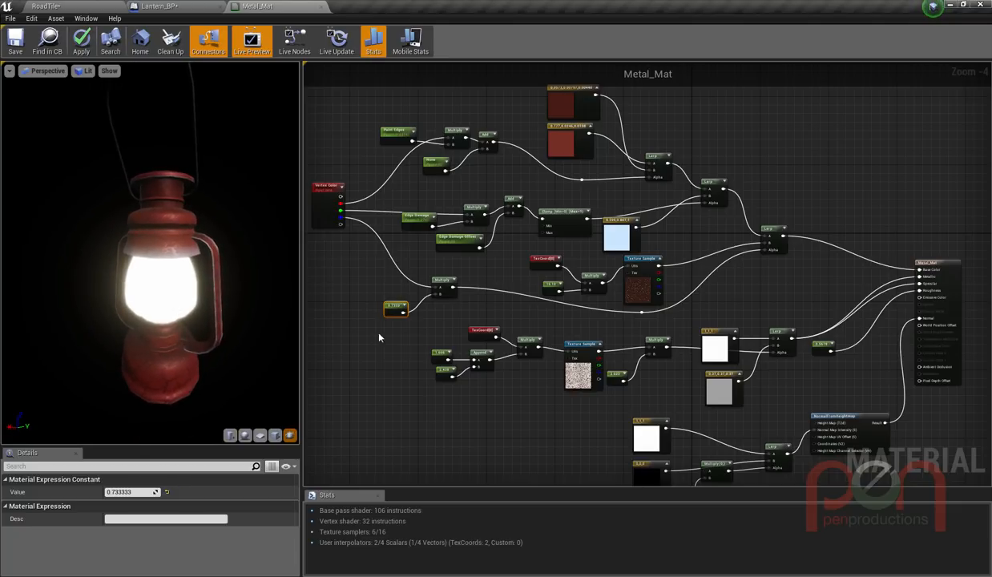
pyautogui.click(15, 40)
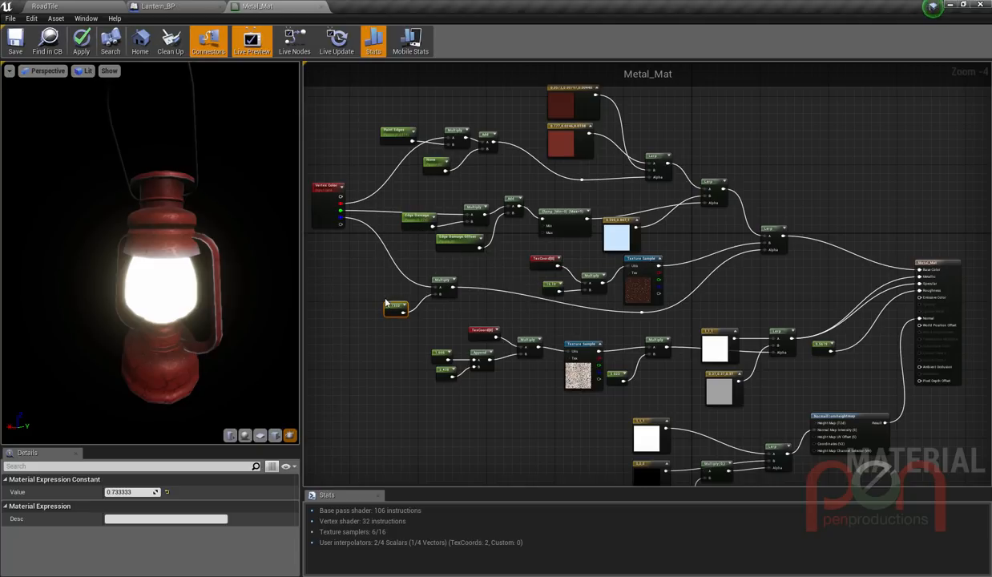
pyautogui.moveTo(590, 331)
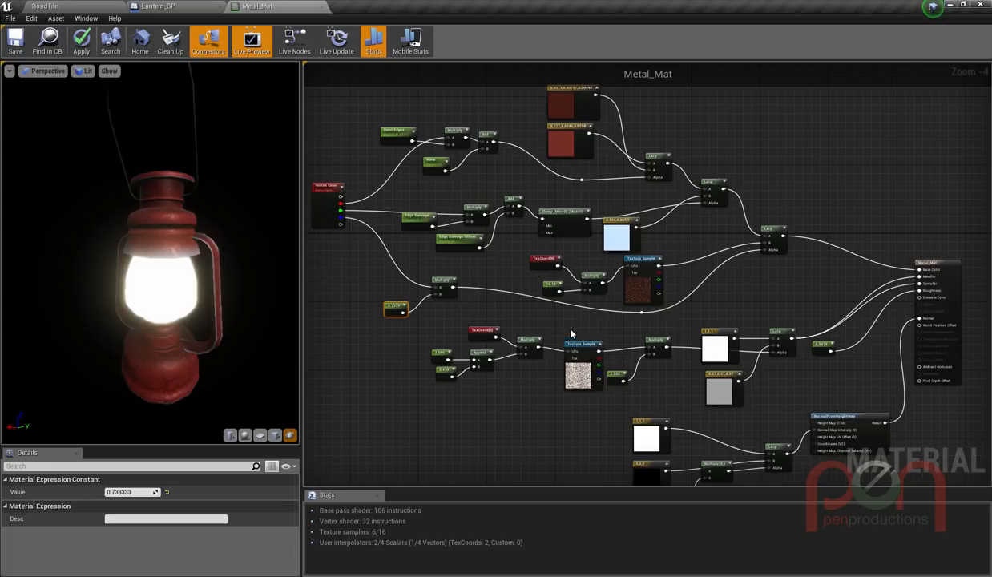
pyautogui.moveTo(569, 335)
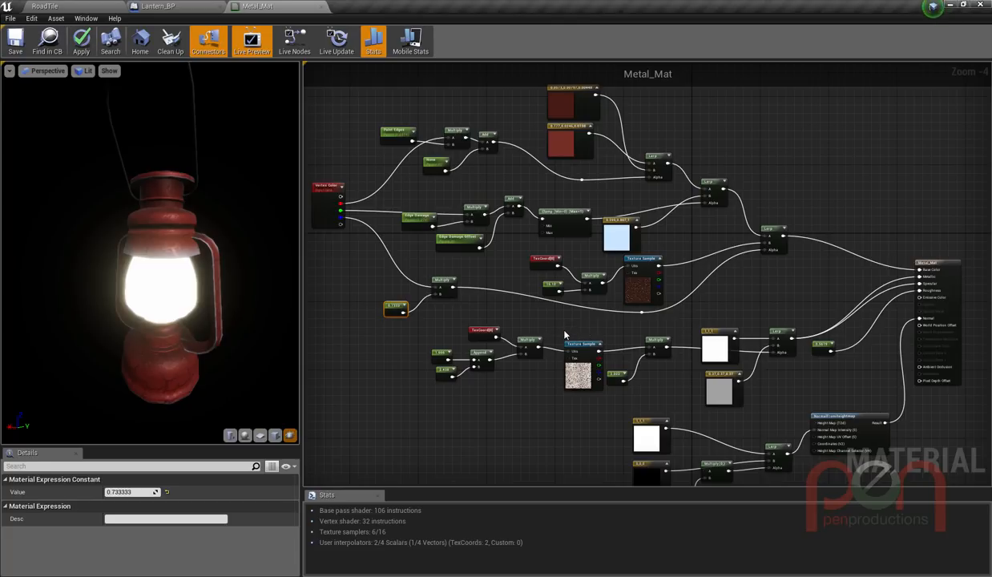